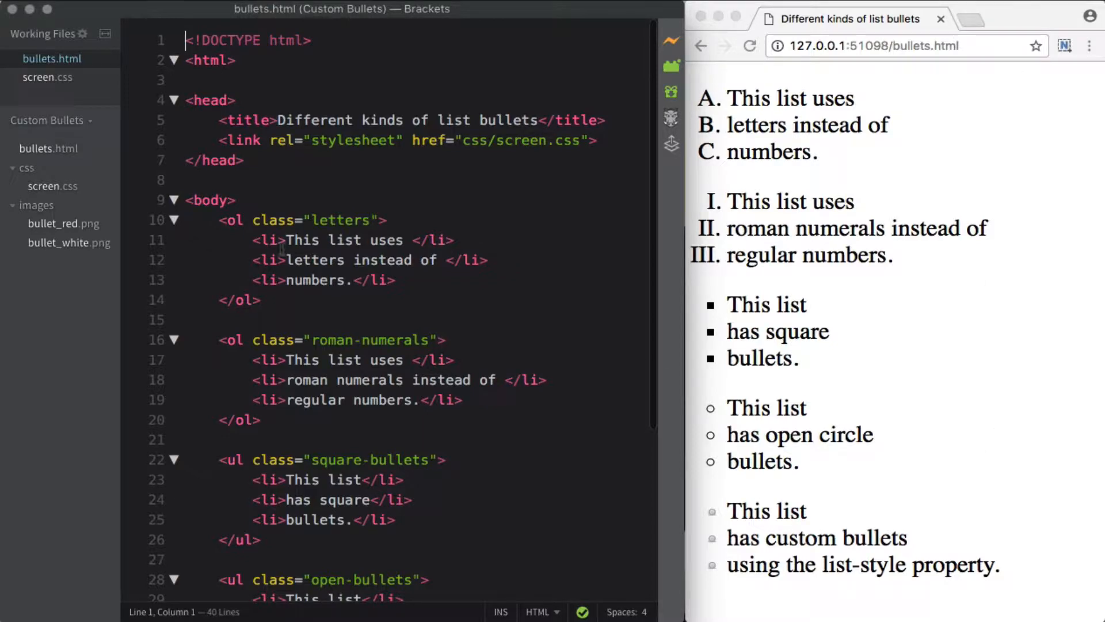
Select the letters class attribute on the first list in bullets.html.
scroll(down, 3)
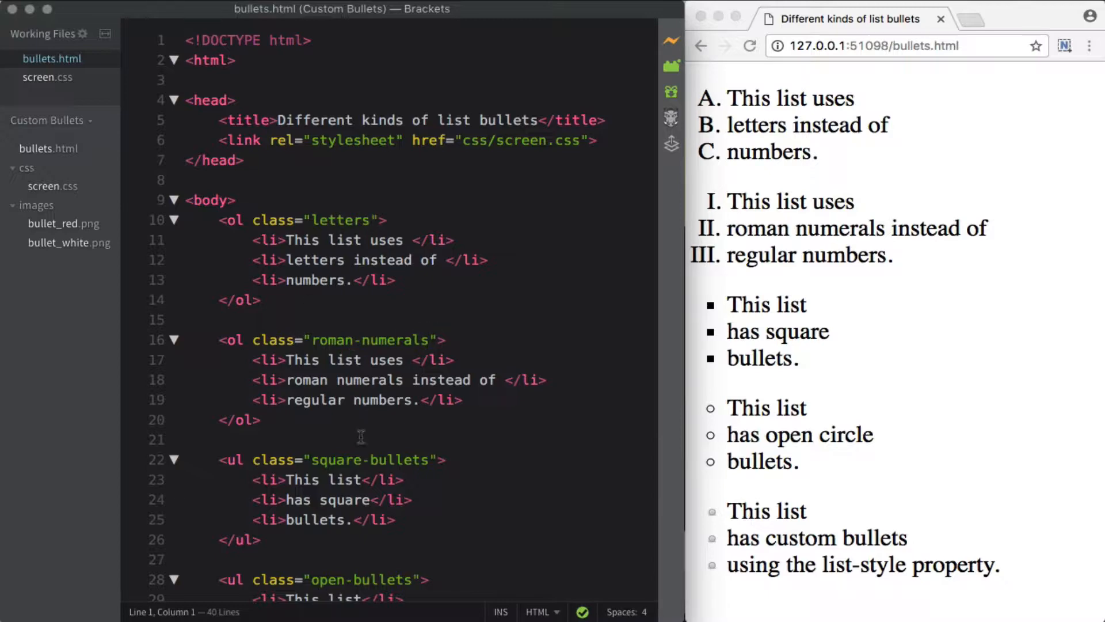
mouse_move(344, 458)
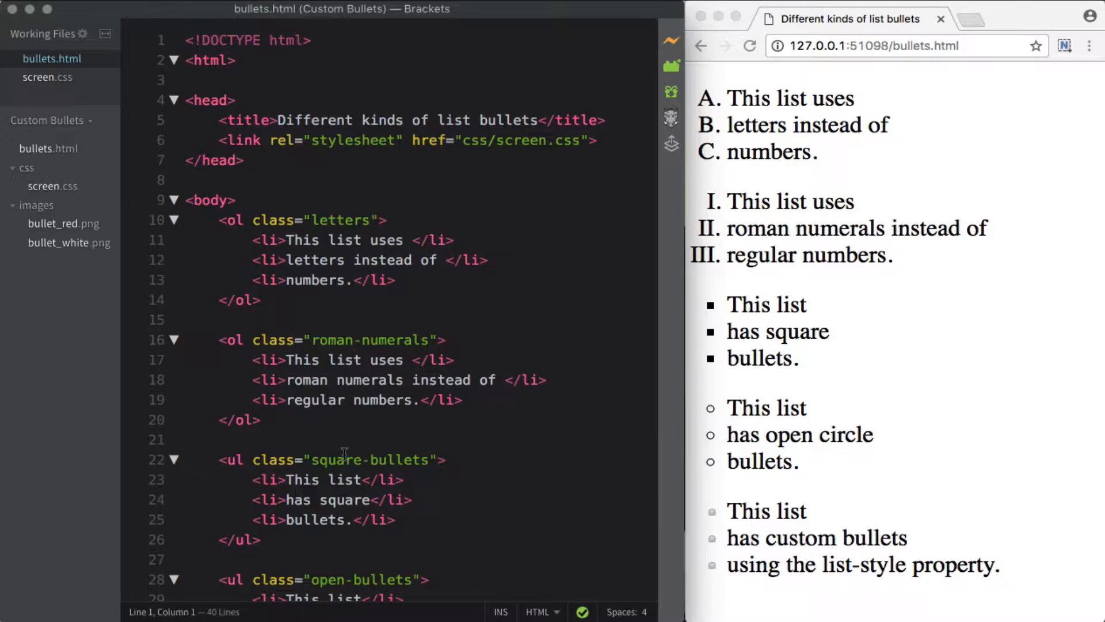
click(360, 220)
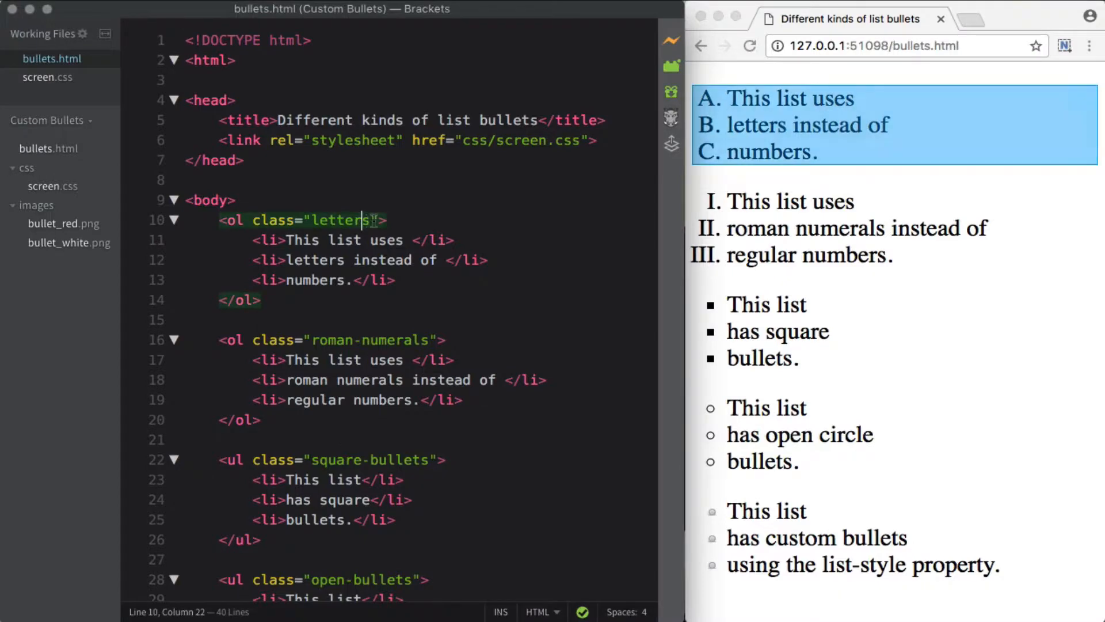
drag(254, 220, 380, 220)
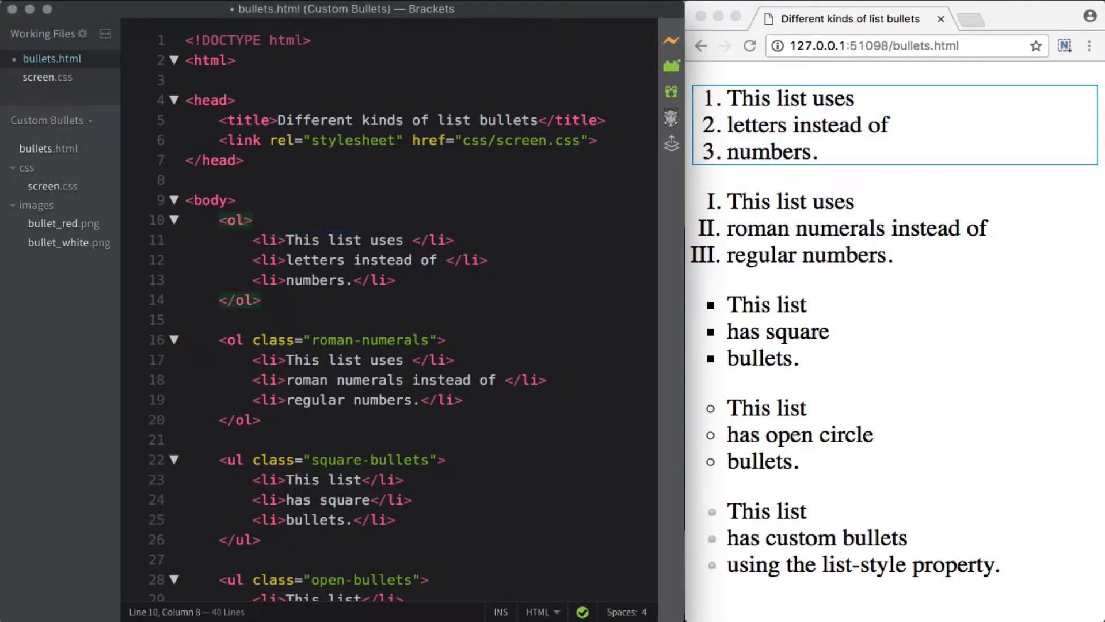
mouse_move(727, 161)
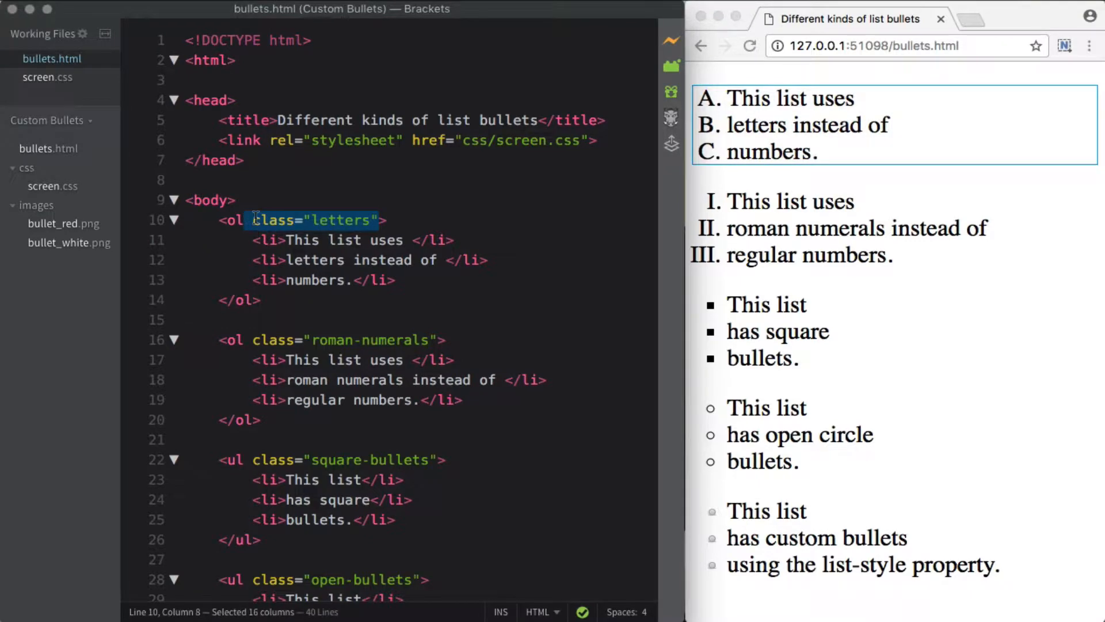
mouse_move(401, 185)
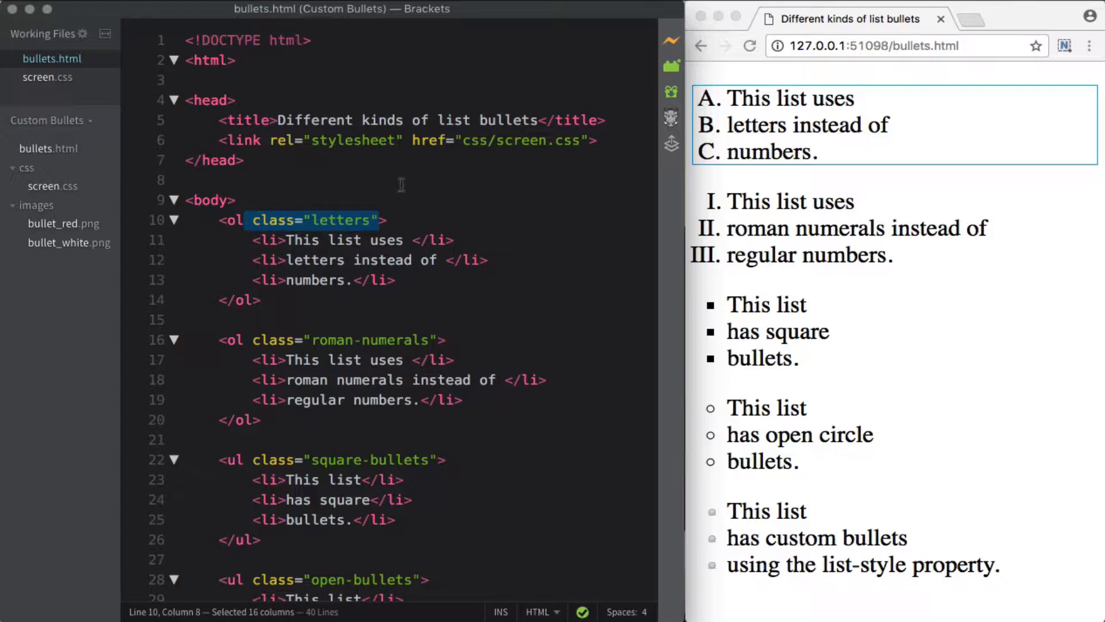
Add list-style: lower-alpha to the .letters rule in screen.css, then review bullets.html.
click(48, 77)
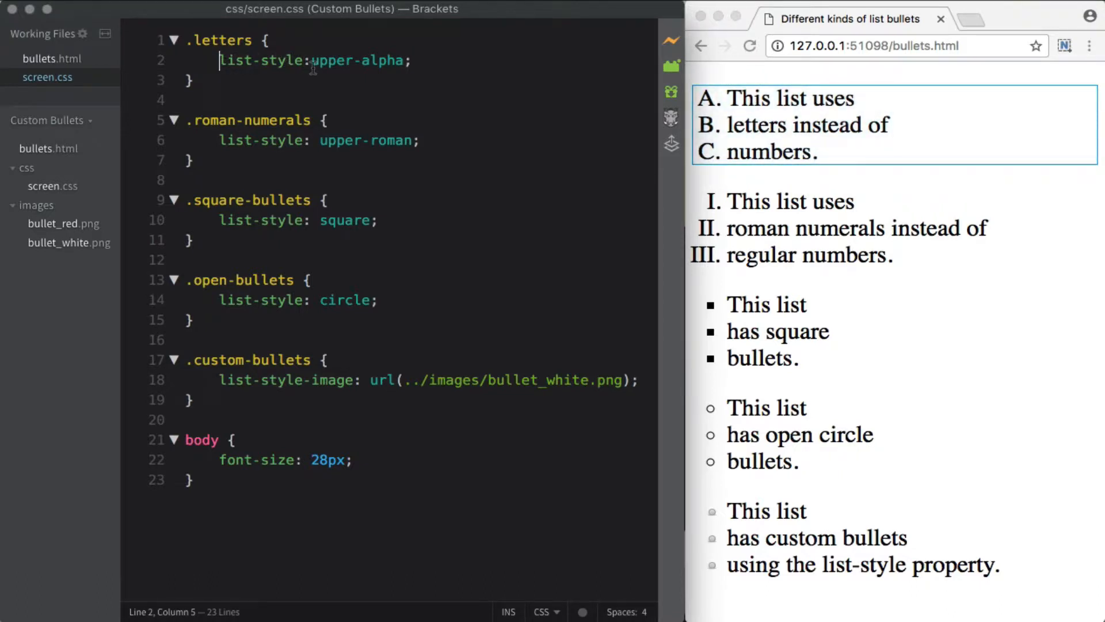
mouse_move(502, 130)
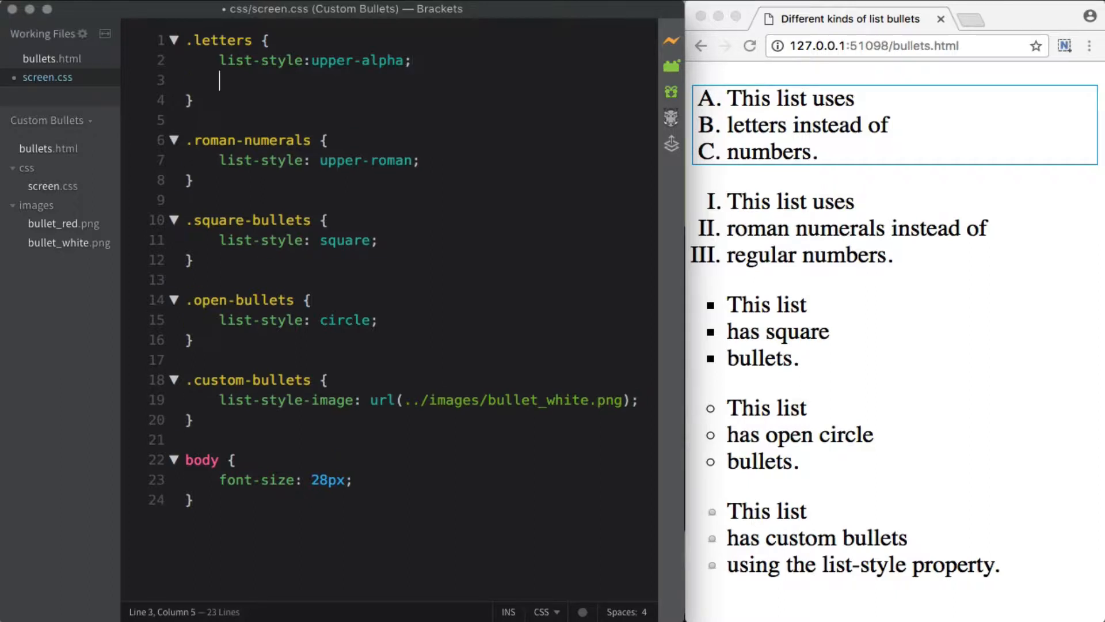
text(list-style:)
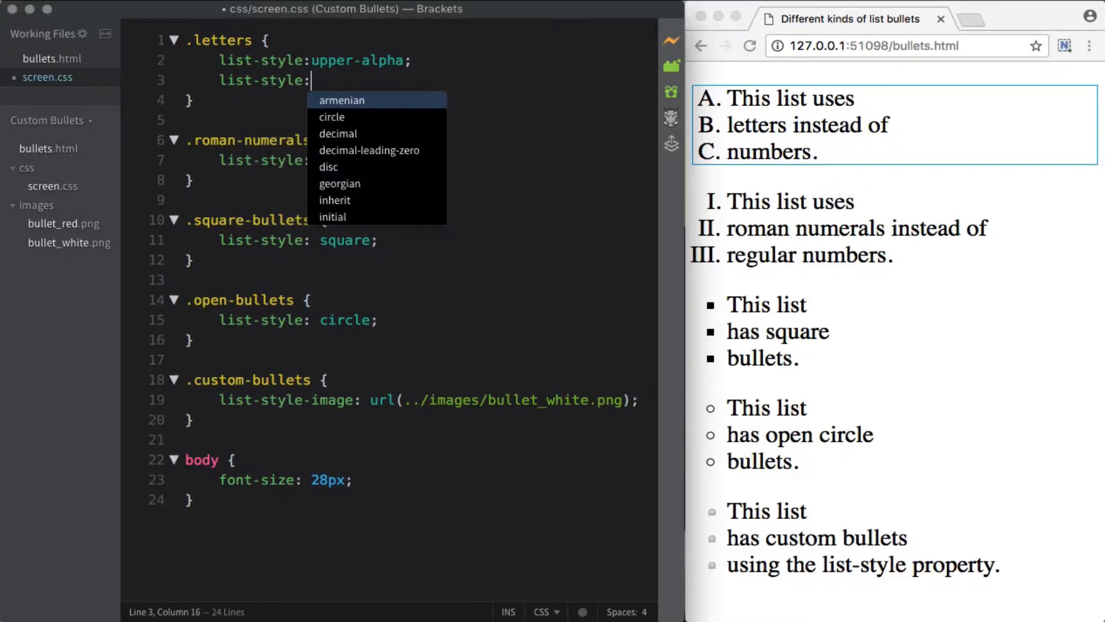
text(lower-alpha;)
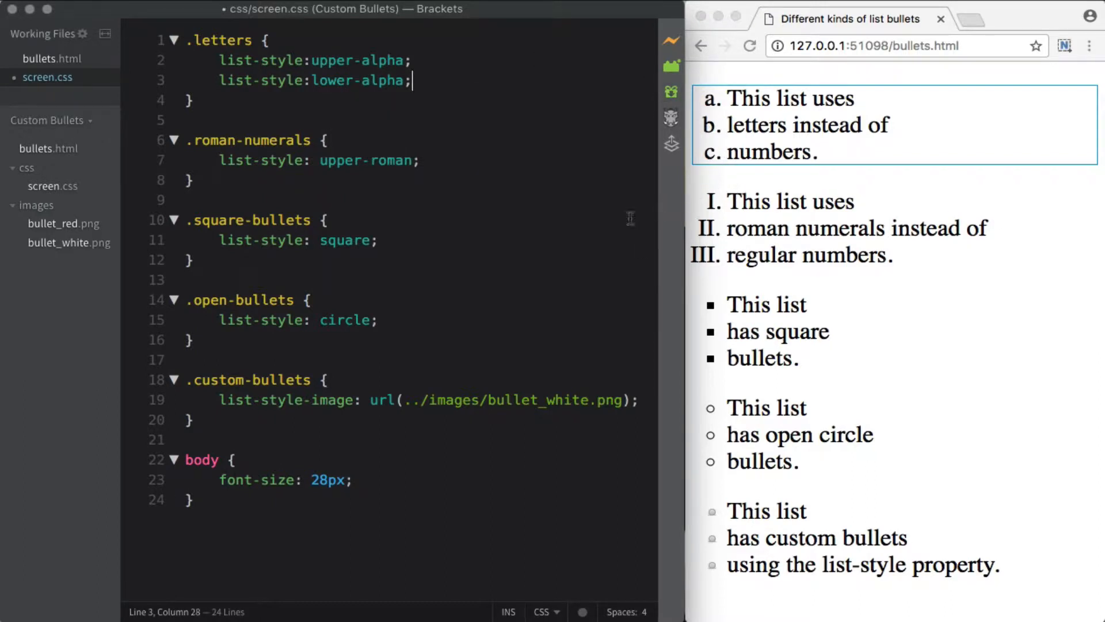
click(42, 58)
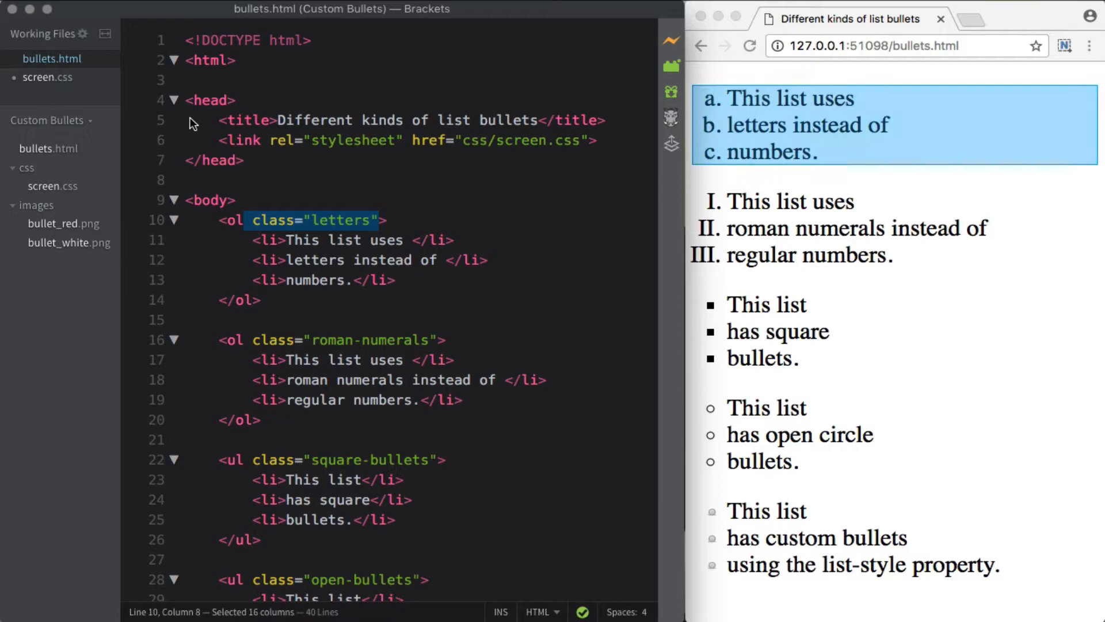
scroll(down, 3)
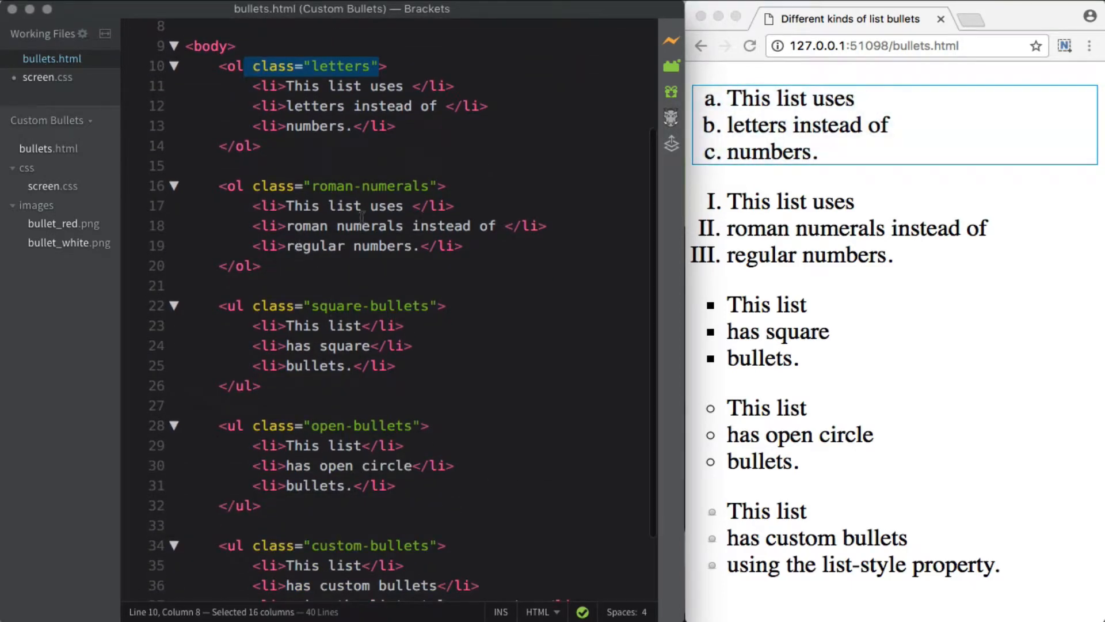
mouse_move(712, 193)
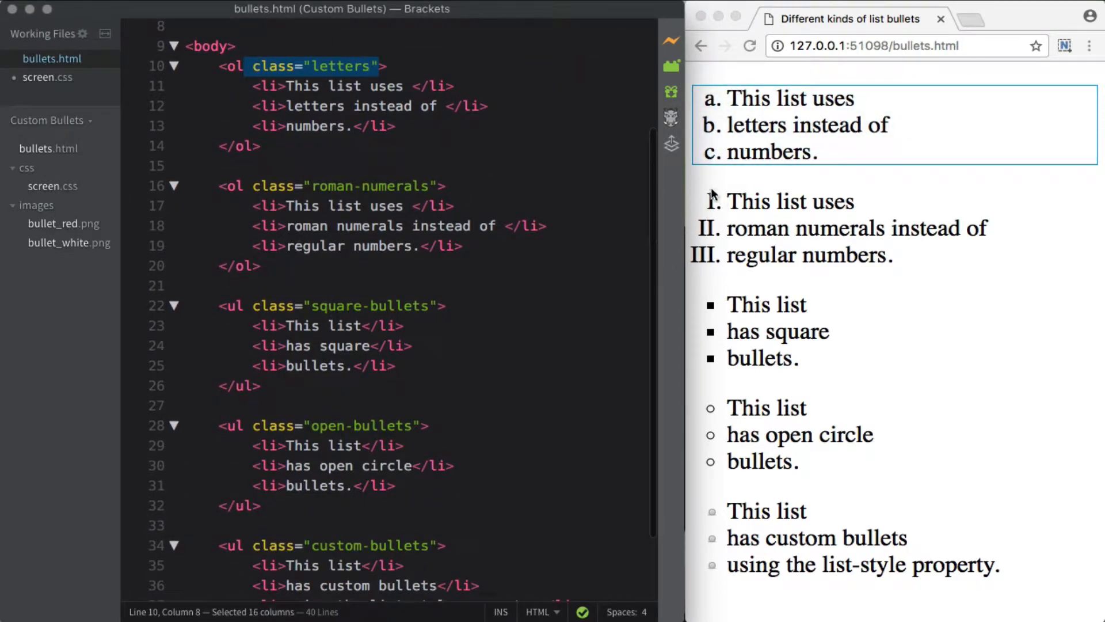
Add list-style: lower-roman below upper-roman in the .roman-numerals rule.
click(39, 76)
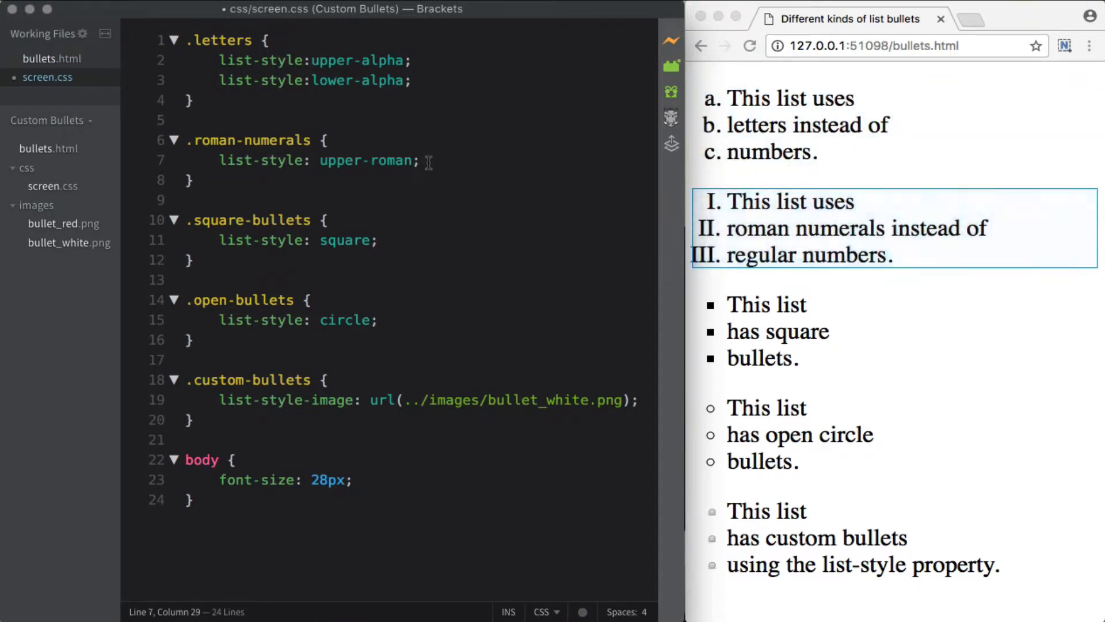
key(Enter)
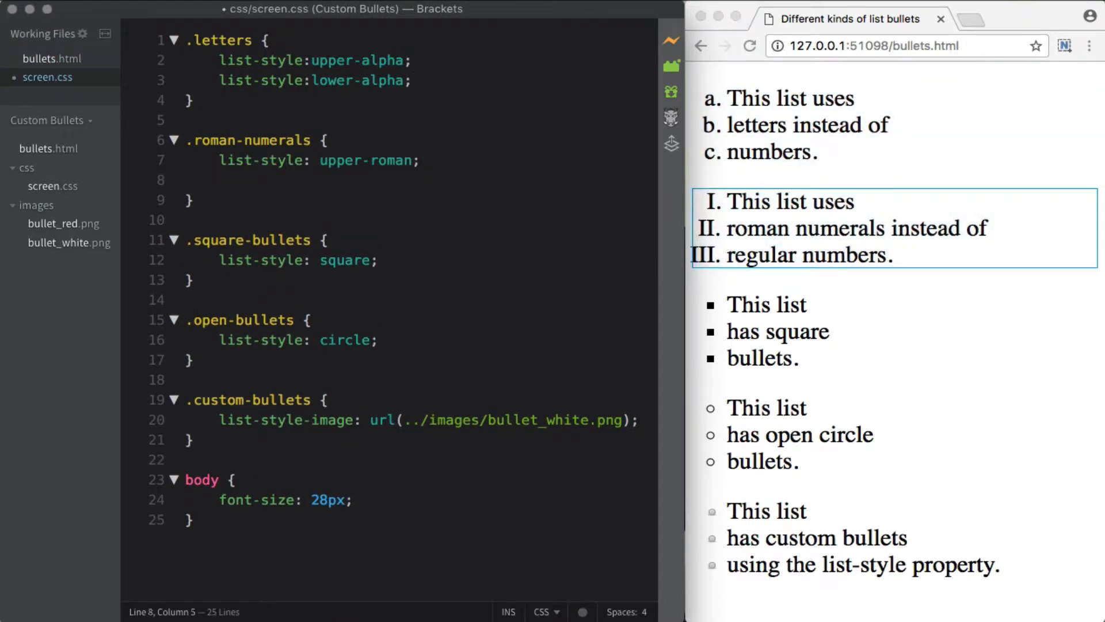
text(list-style:)
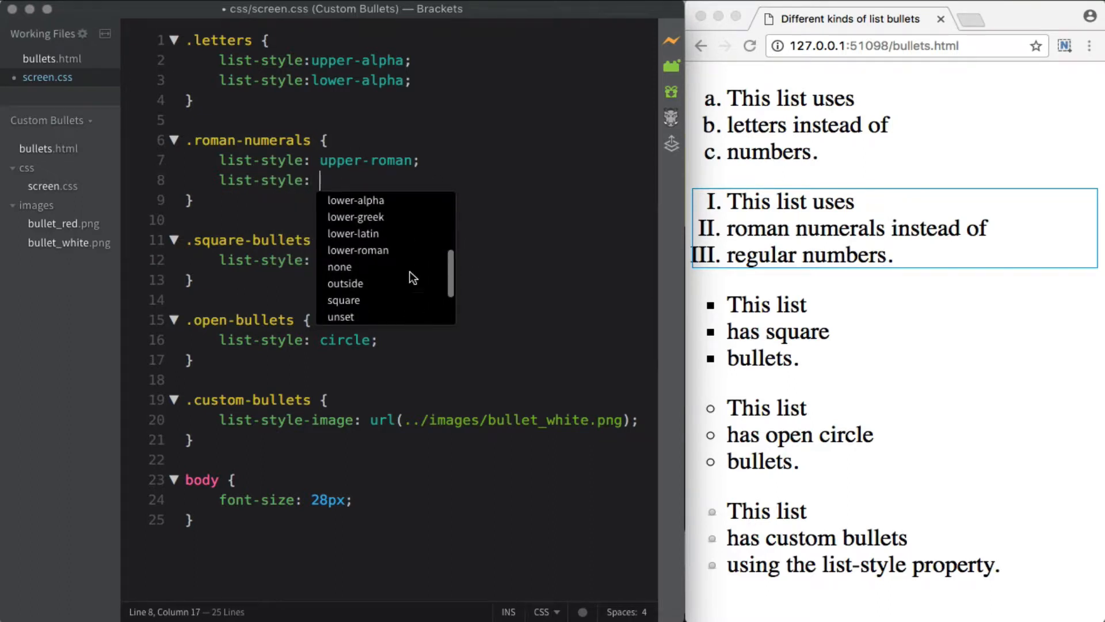
click(358, 250)
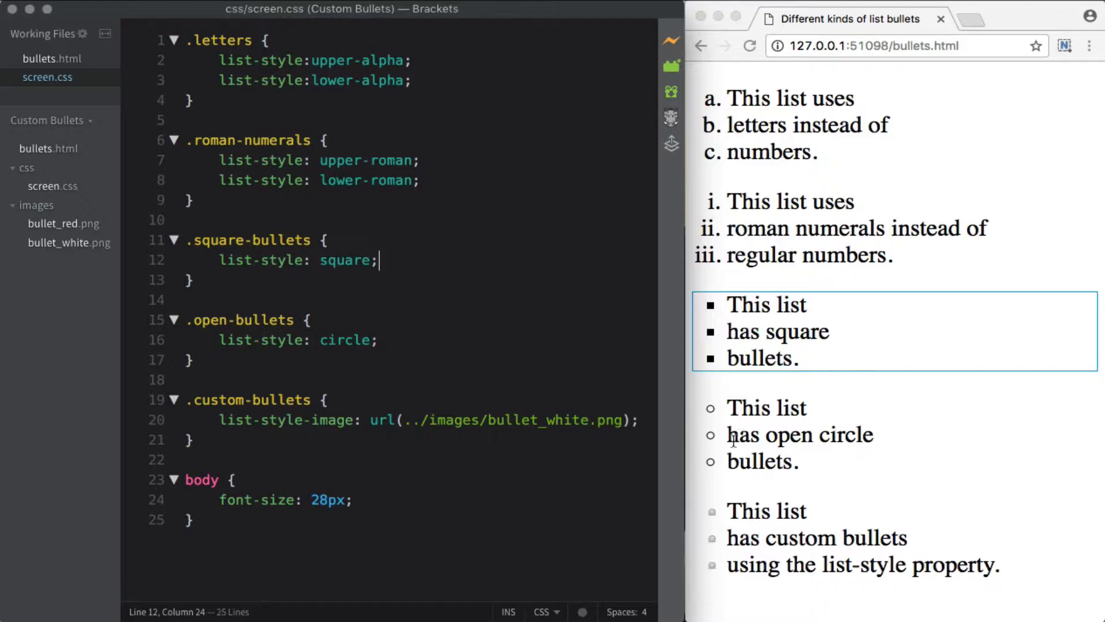
mouse_move(387, 341)
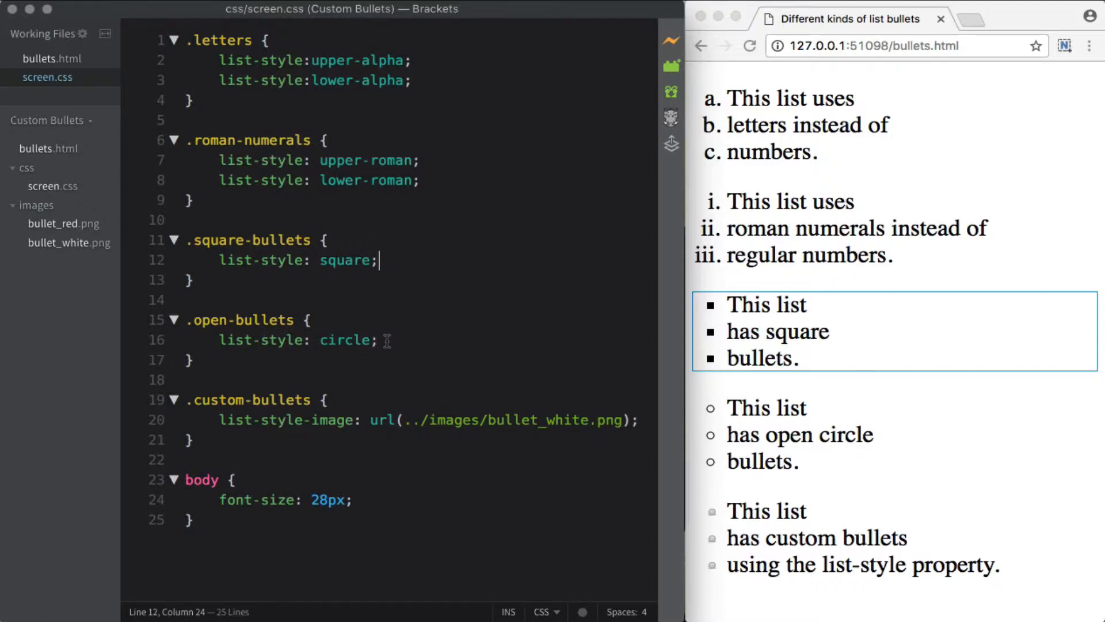
Add list-style: disc below list-style: circle in .open-bullets.
text(list-style: disc;)
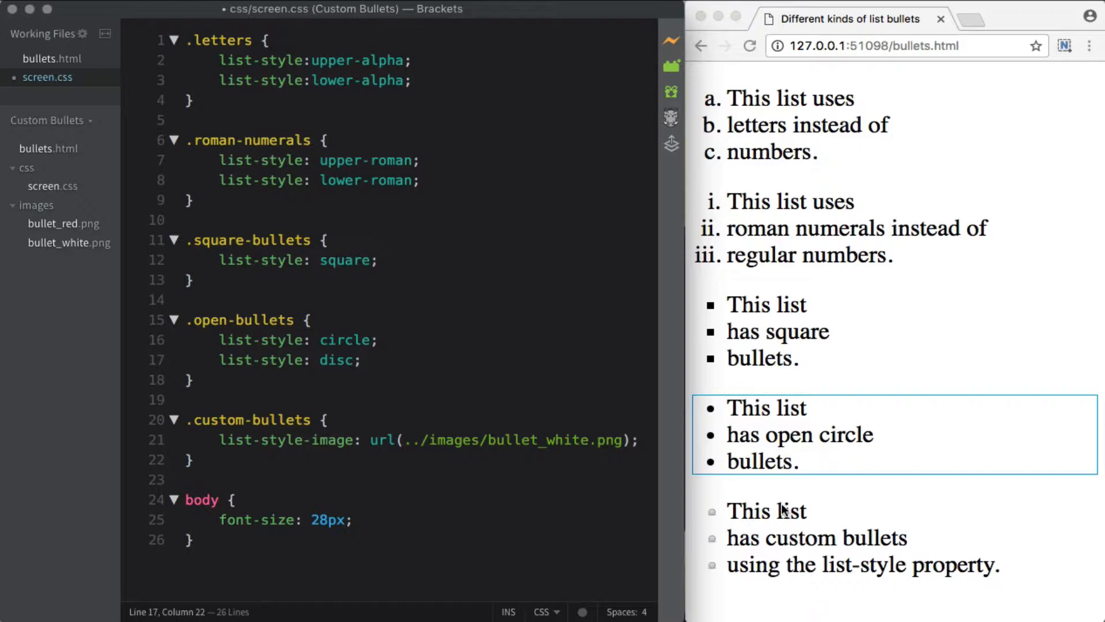
click(362, 360)
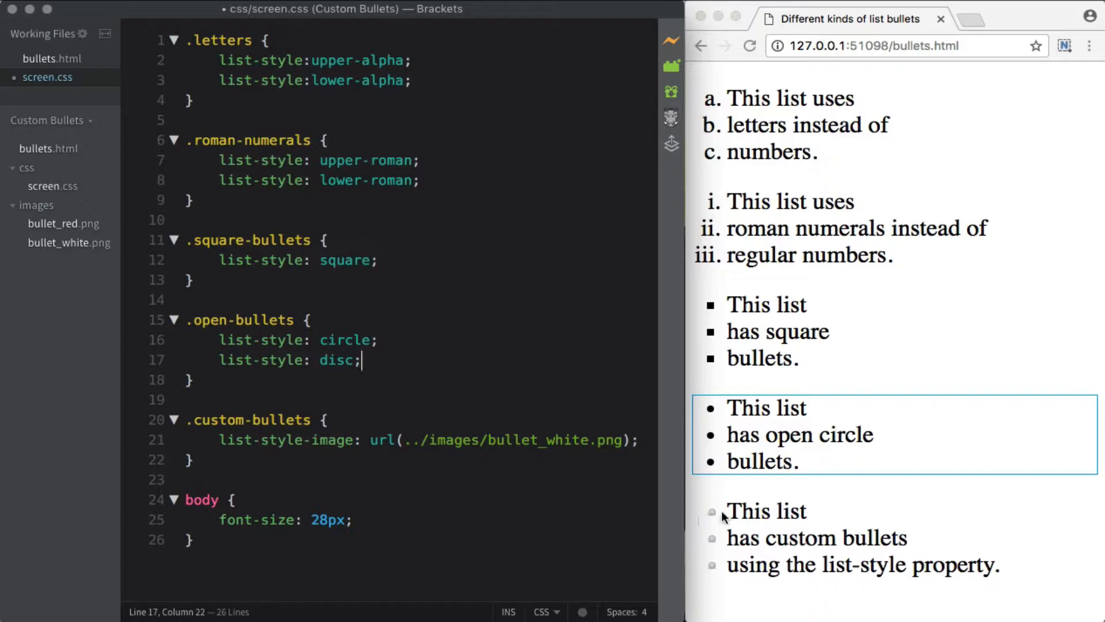
mouse_move(713, 514)
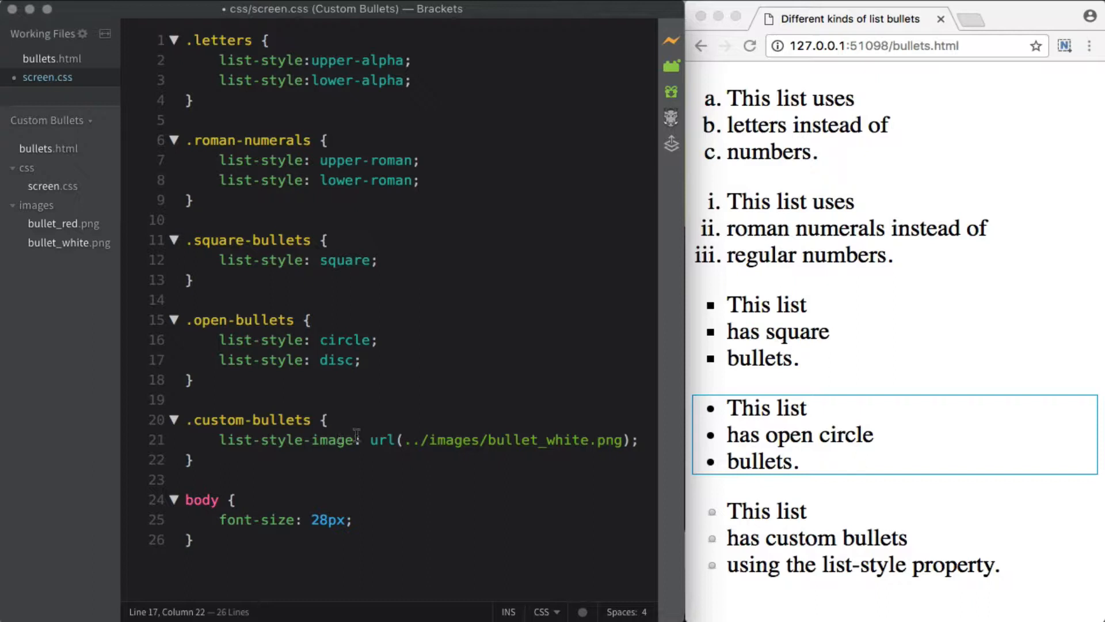
mouse_move(41, 272)
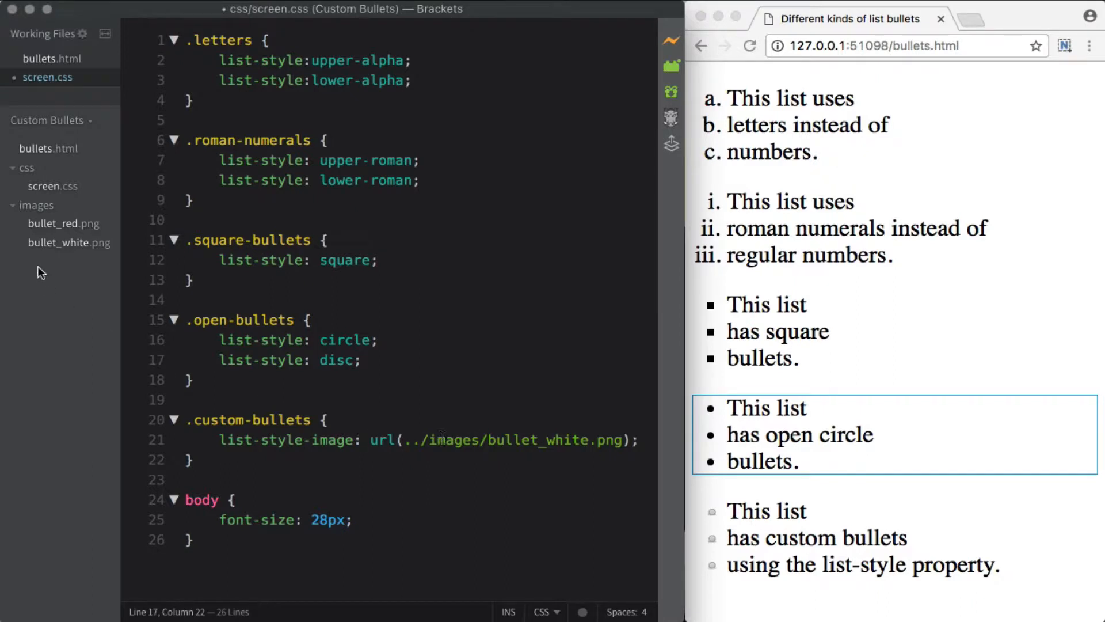
click(69, 243)
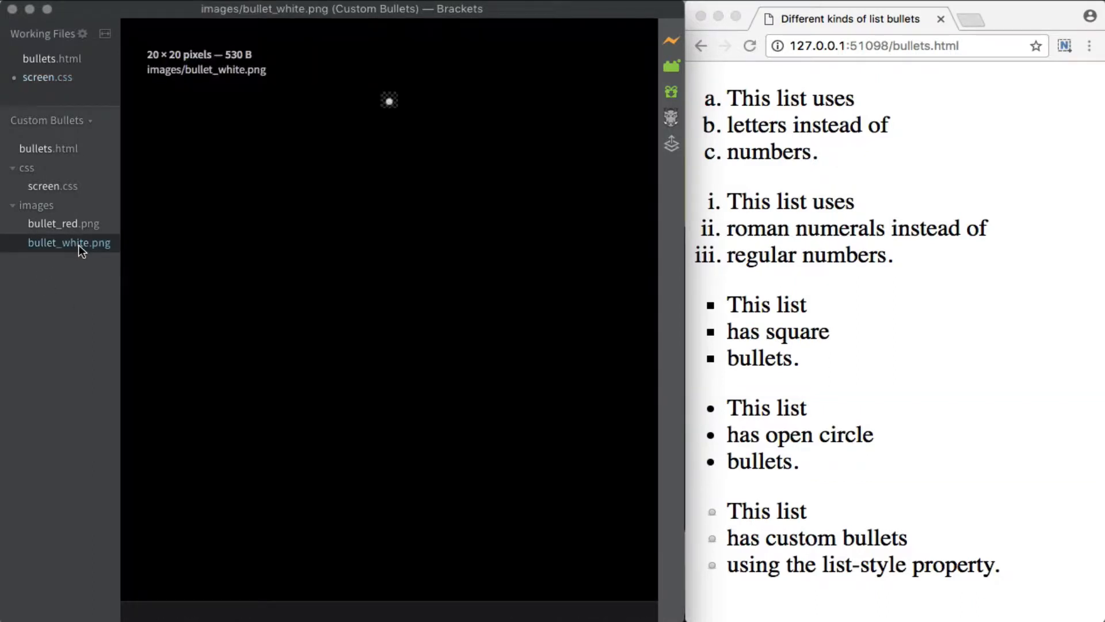
mouse_move(389, 100)
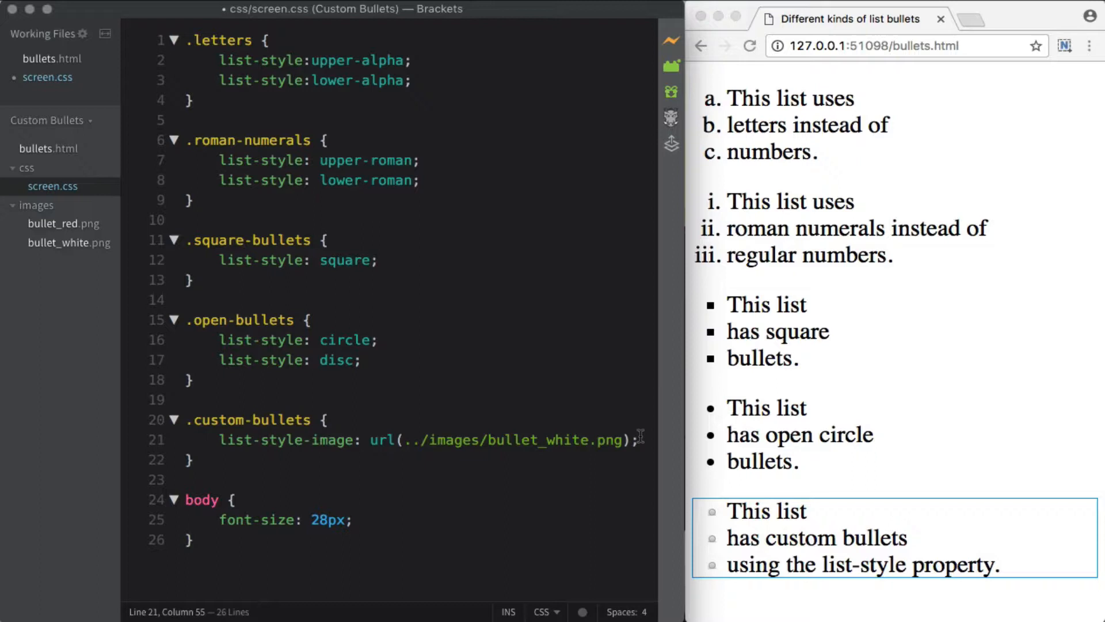
Add list-style-image: url(../images/bullet_red.png) to the .custom-bullets rule.
text(list-style)
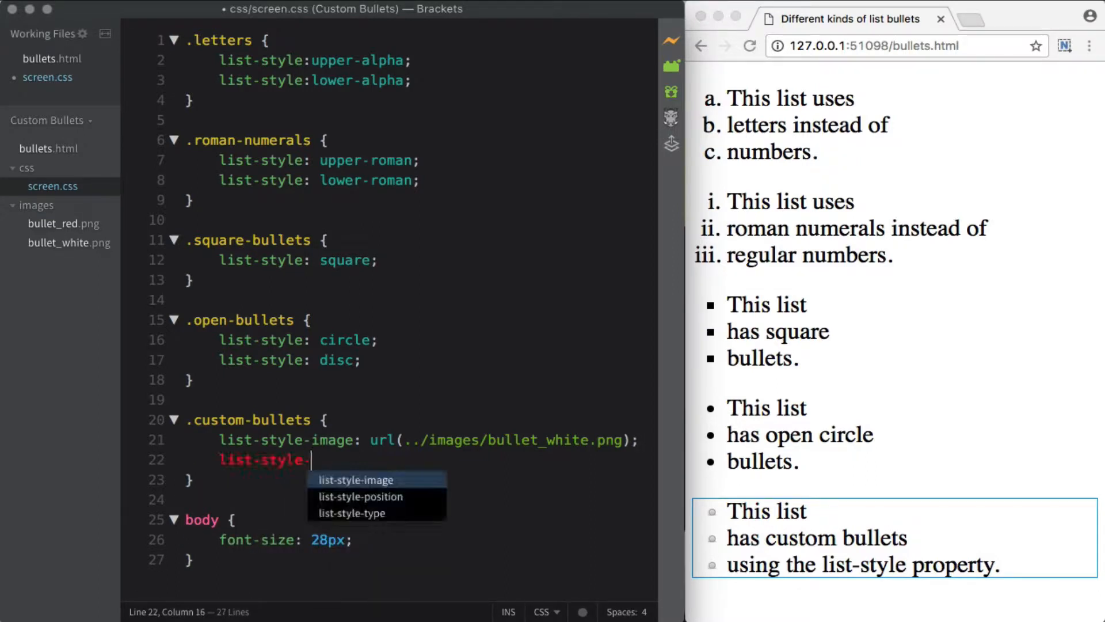
text(-image: url)
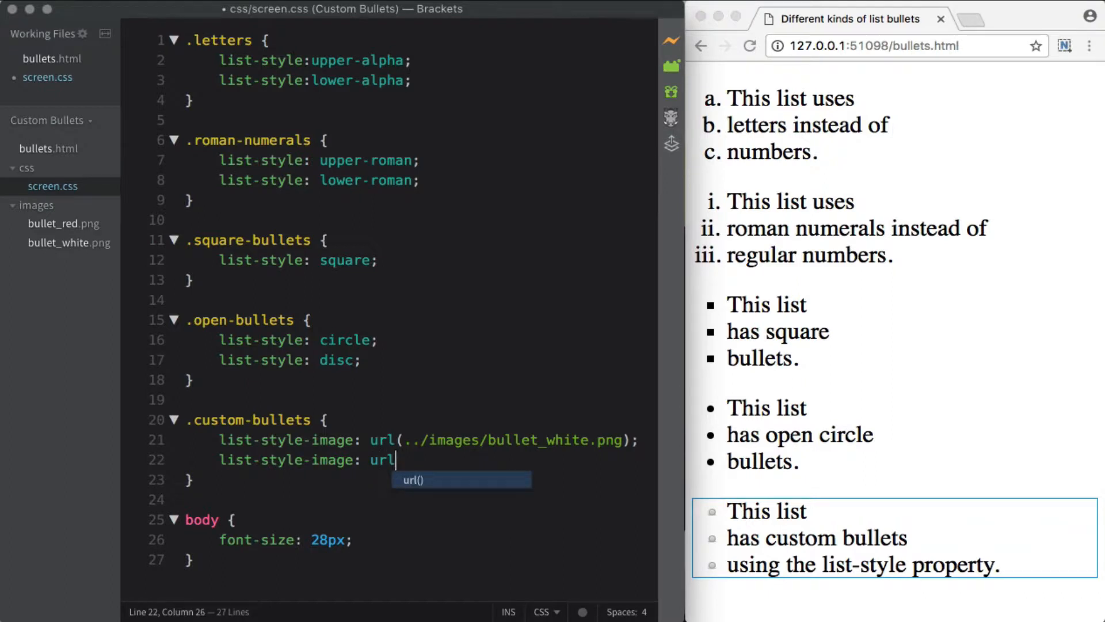
text((../images)
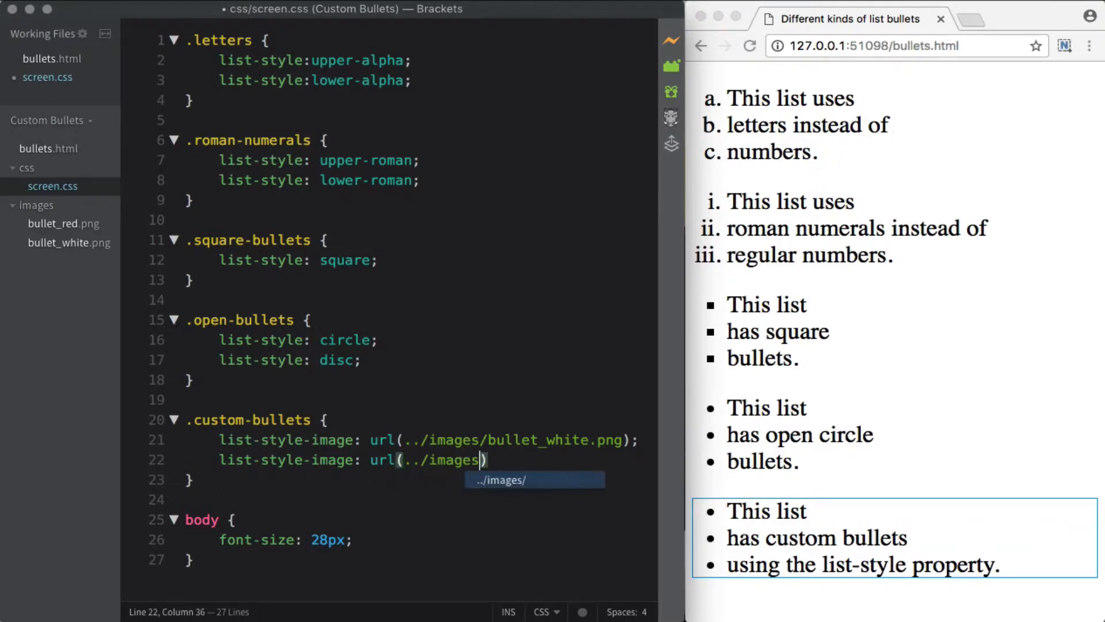
text(bullet-)
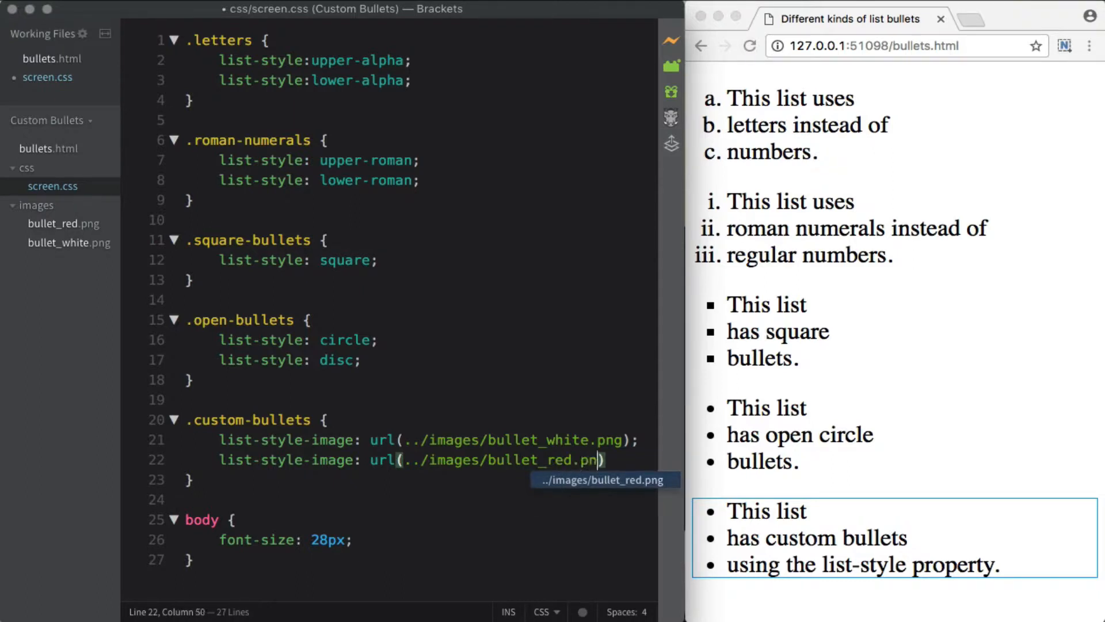
text(g);)
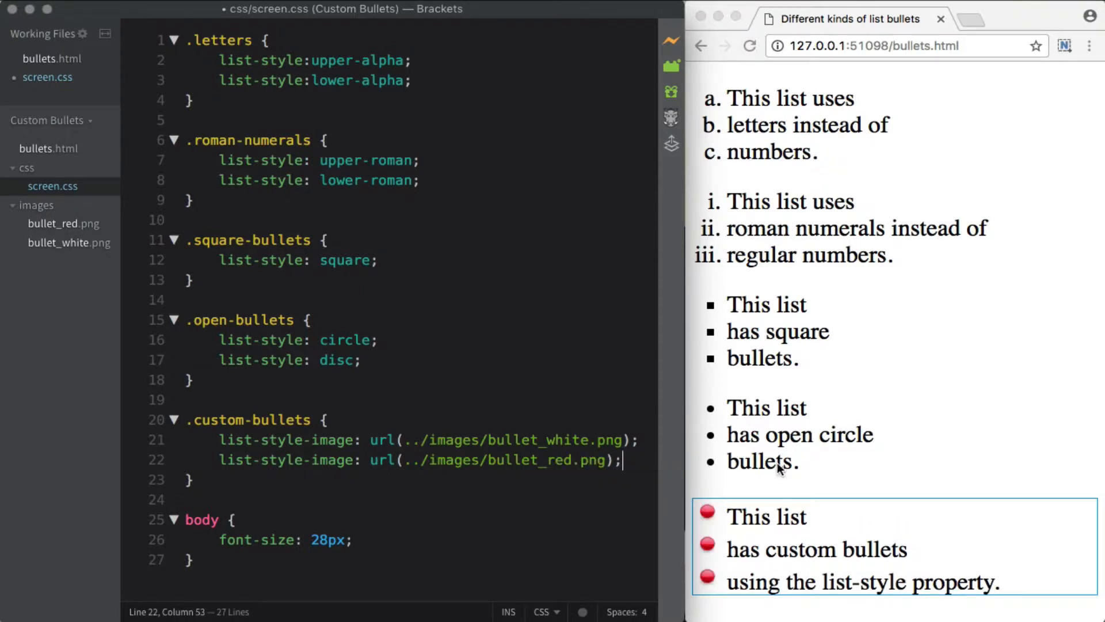
mouse_move(693, 510)
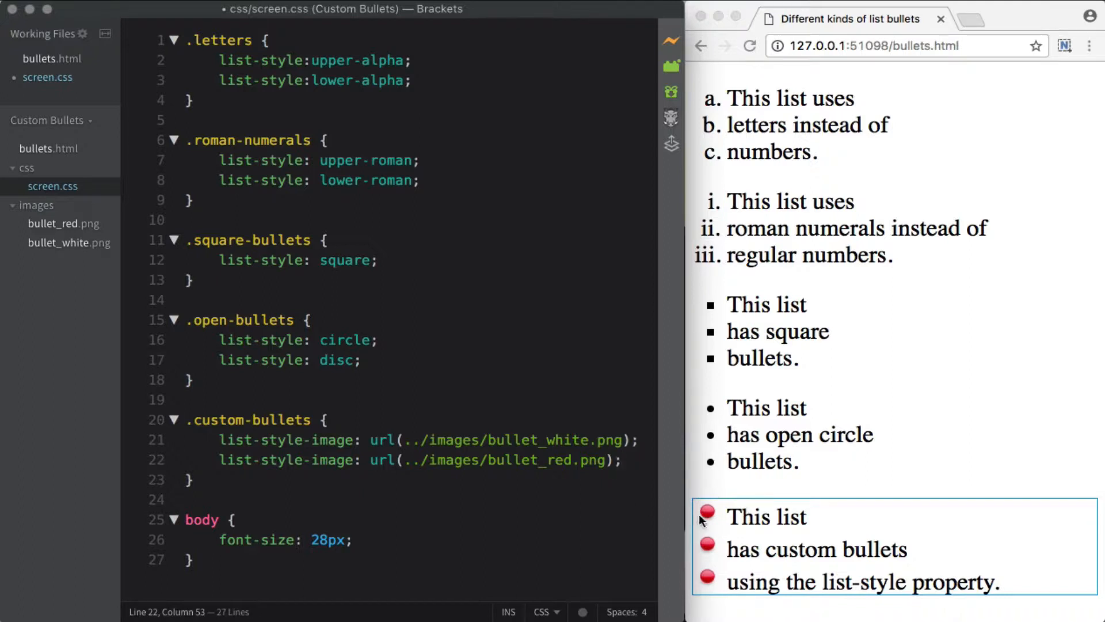
mouse_move(711, 547)
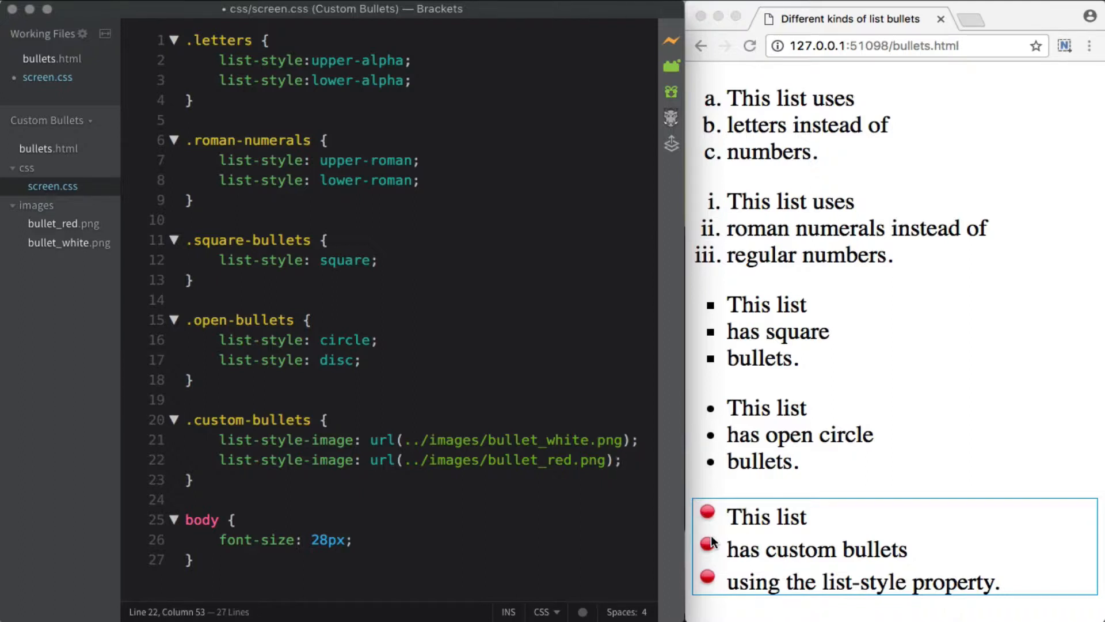
mouse_move(726, 526)
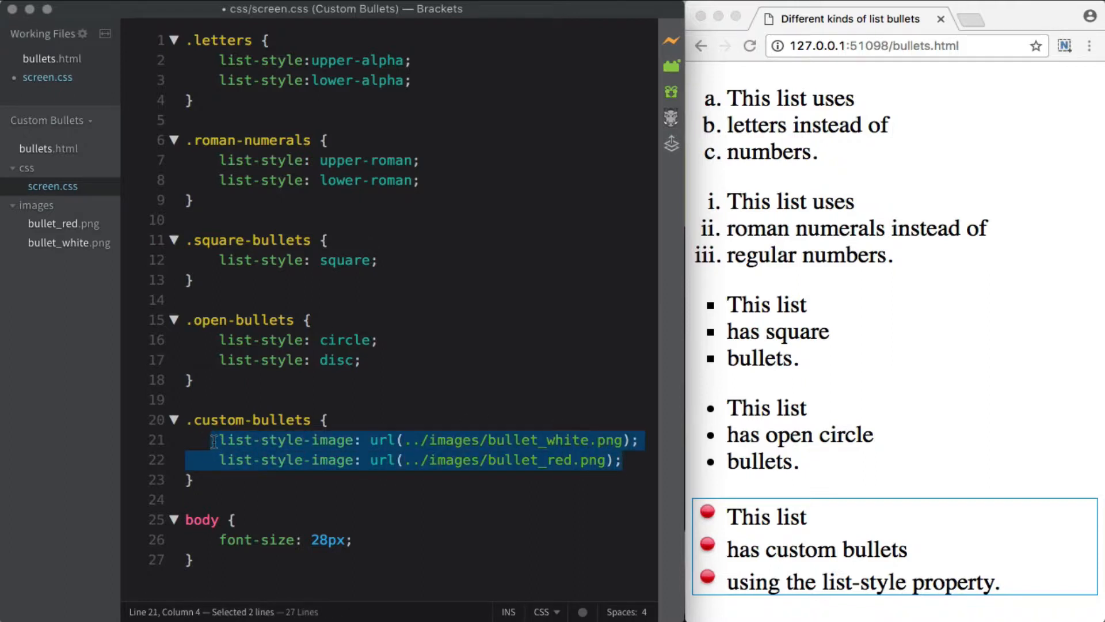
Replace the list-style-image lines in .custom-bullets with list-style: none.
key(Delete)
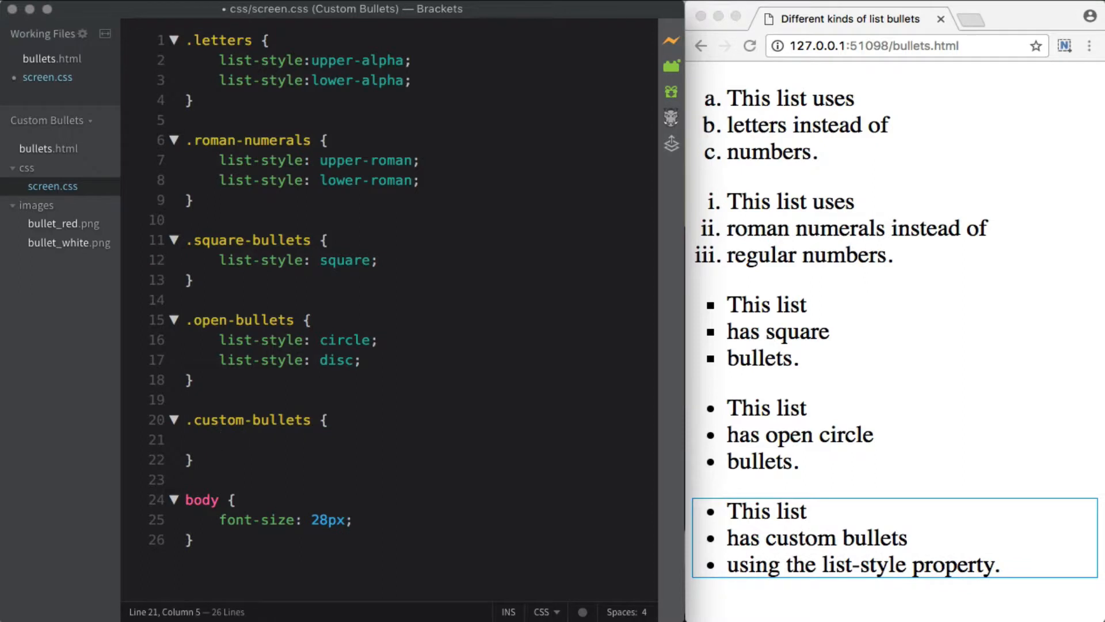
text(list-style:none;)
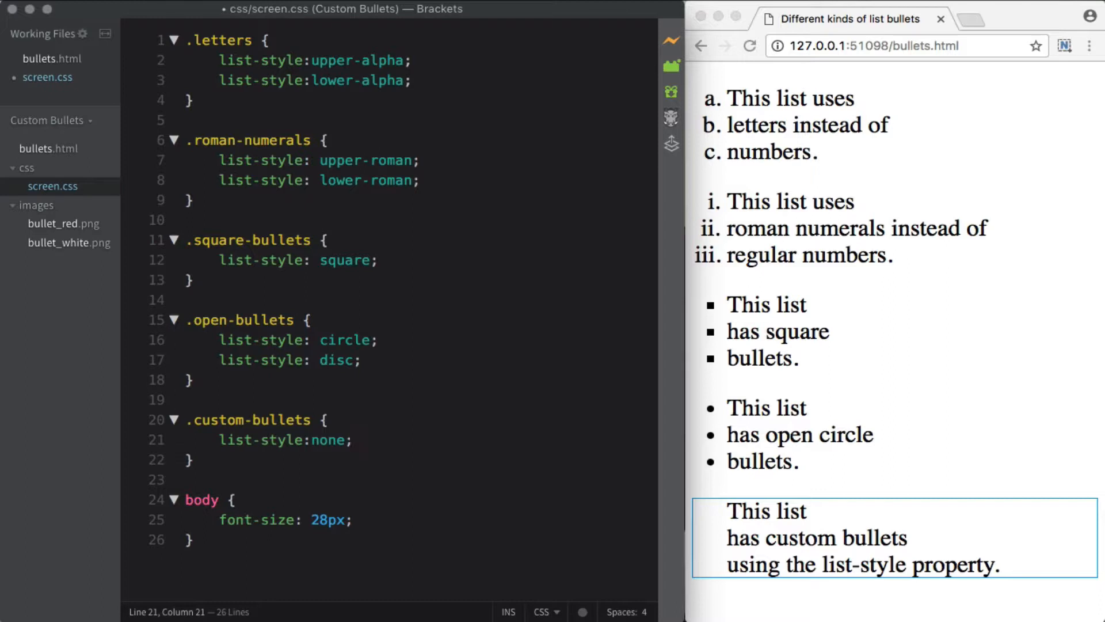
text(c.)
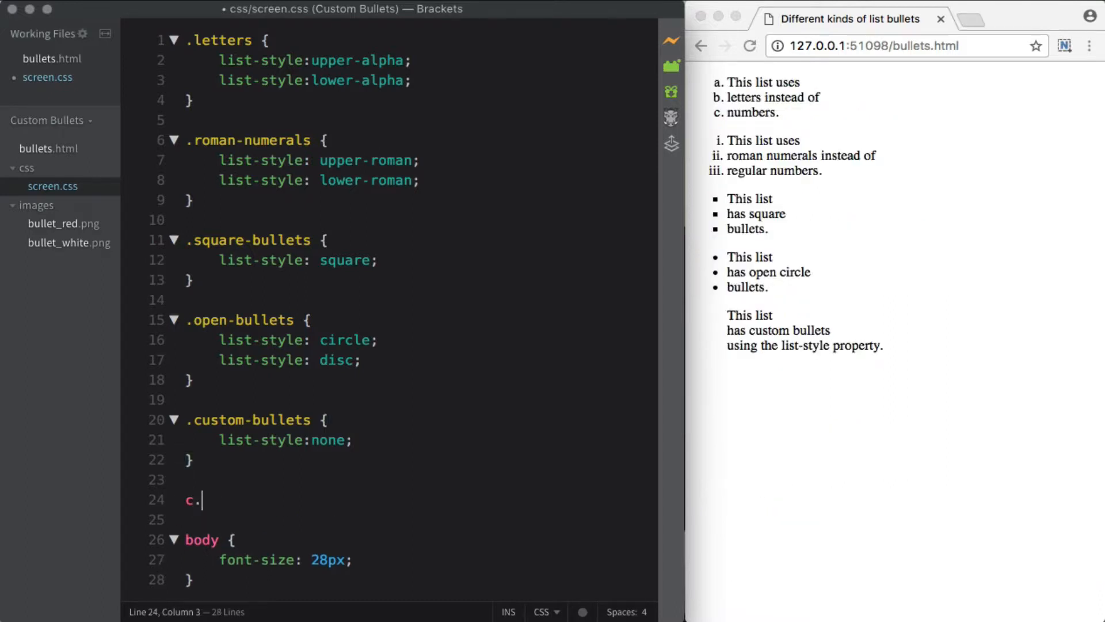
Create a .custom-bullets li rule with bullet_red.png background-image and background-repeat: no-repeat.
text(.custom=-b)
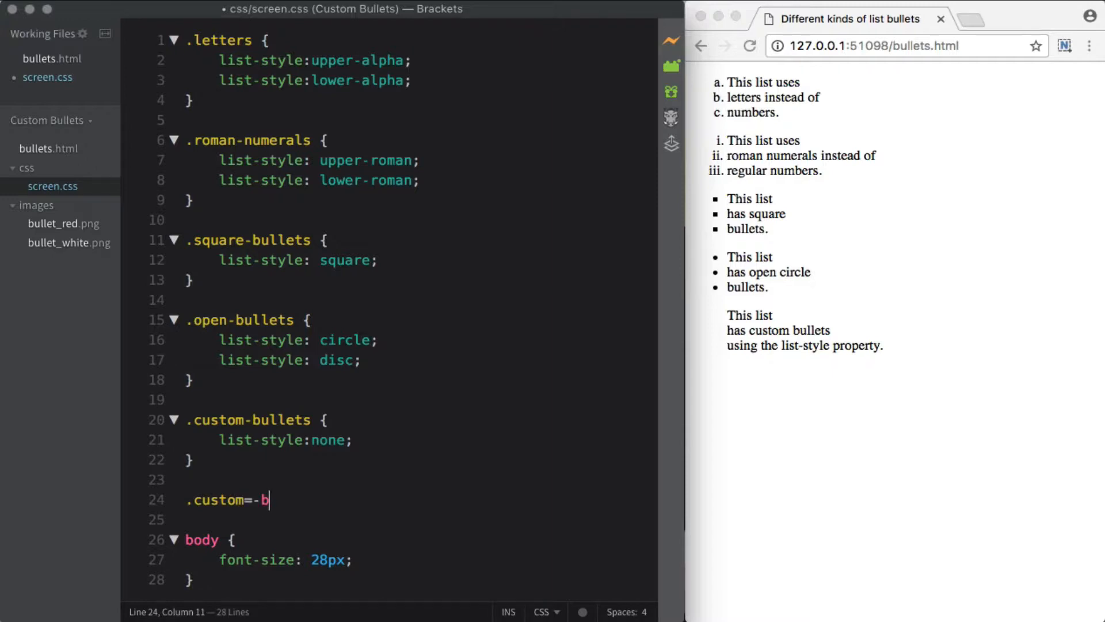
text(ullets li {)
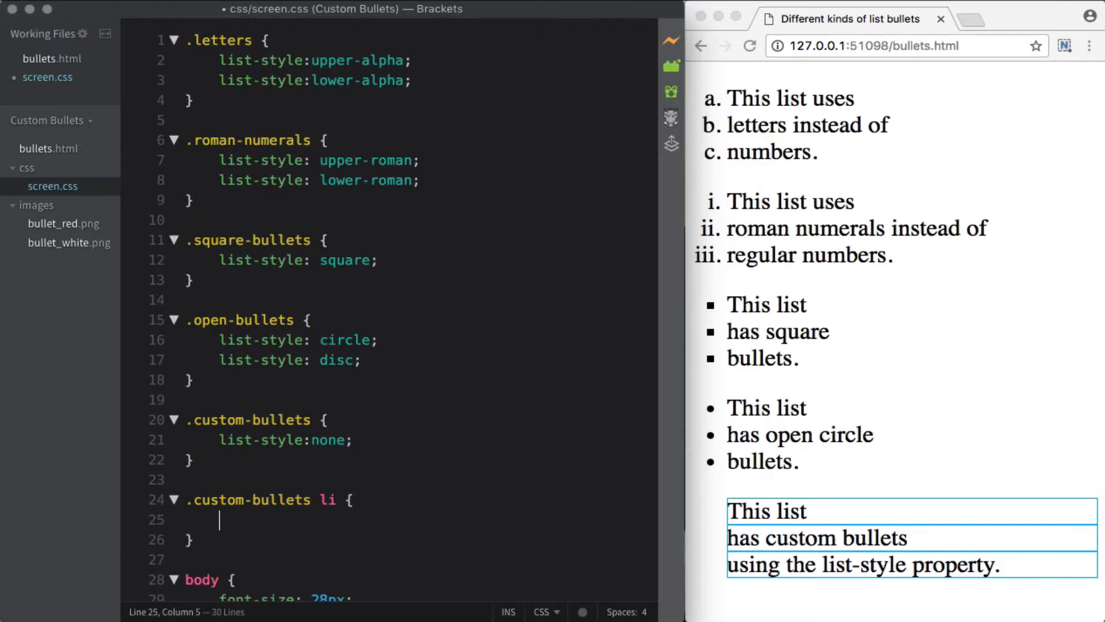
text(ba)
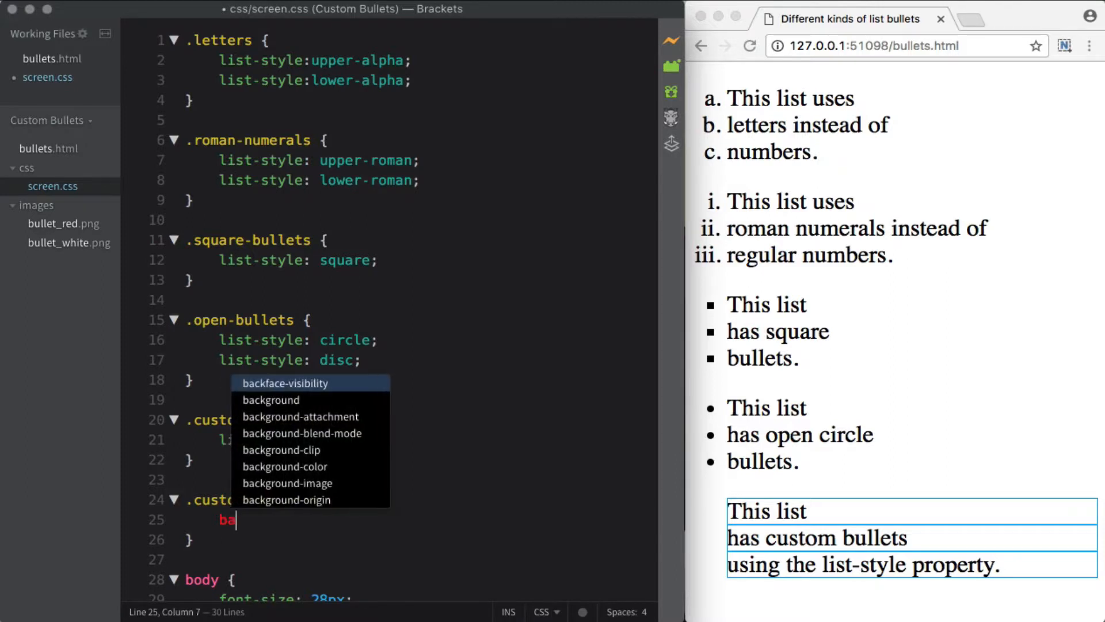
text(ckground-image: url(.)
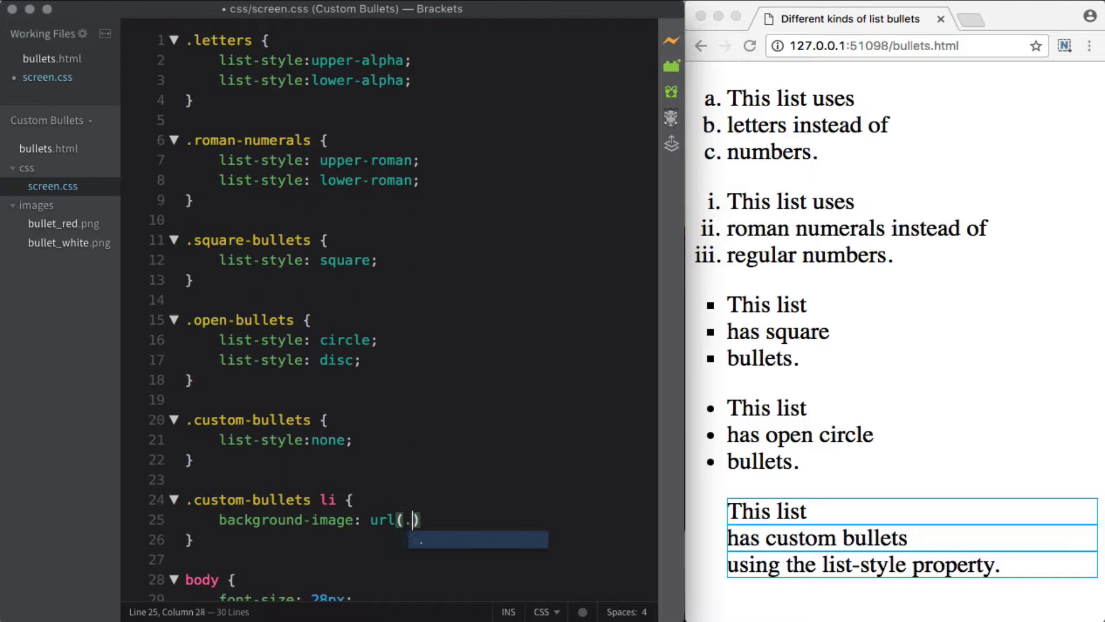
text(./images/bullet_red.png)
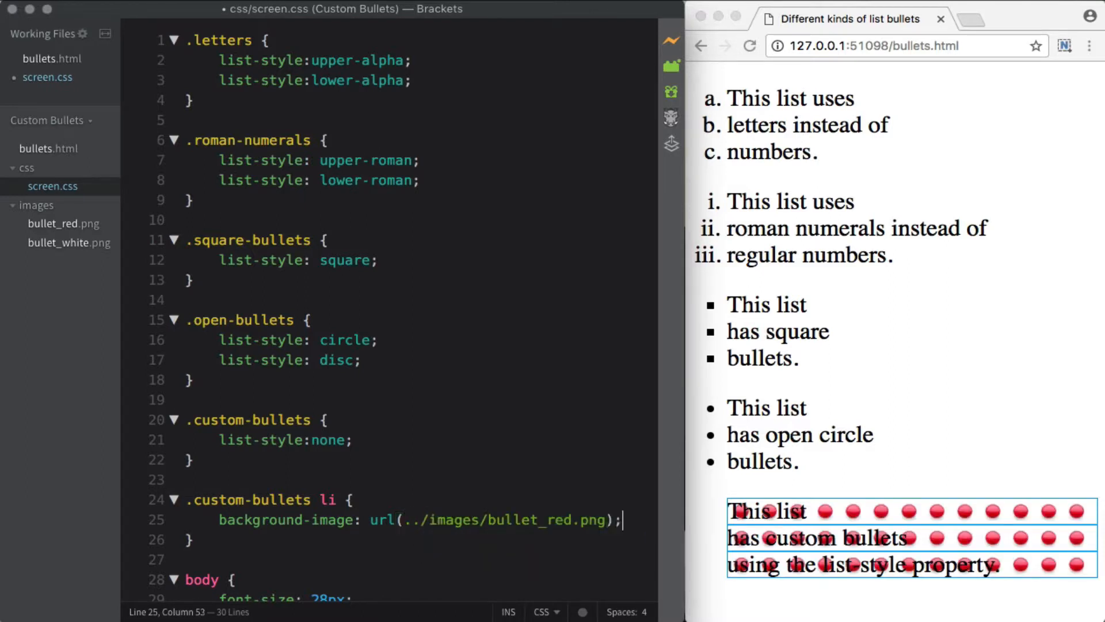
text(background-r)
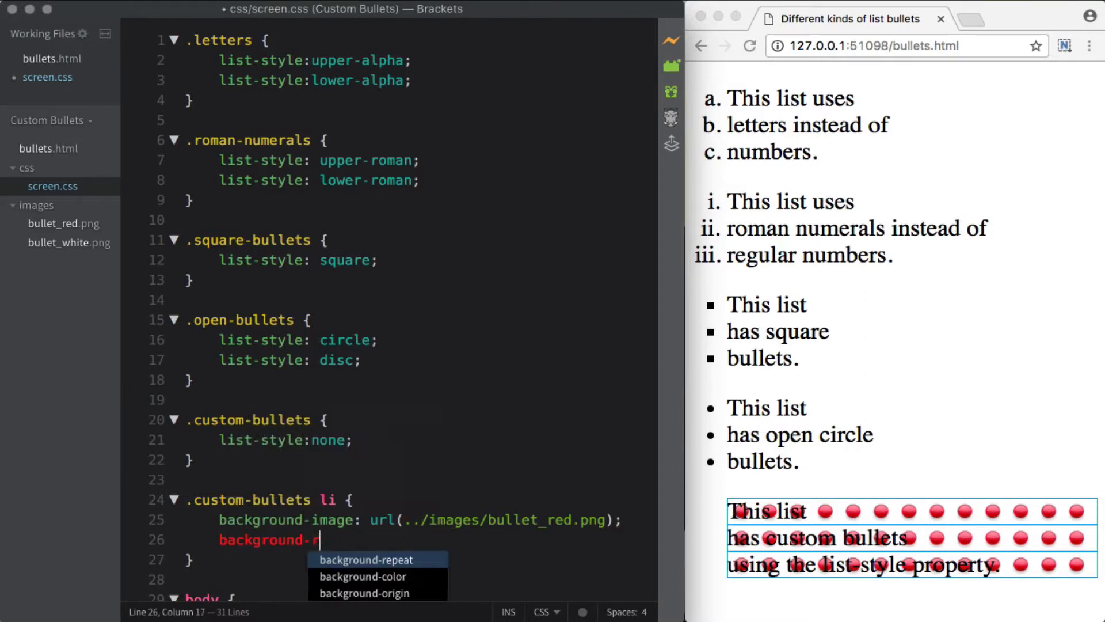
text(epeat: no-repeat;)
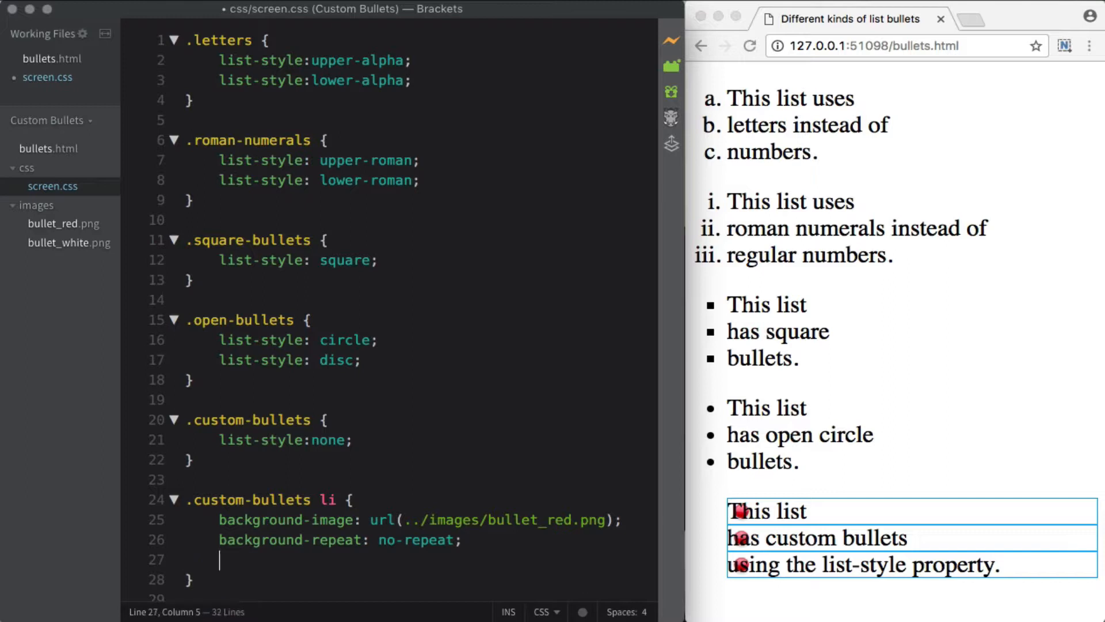
Give .custom-bullets li padding: 0 0 0 35px.
text(padding:)
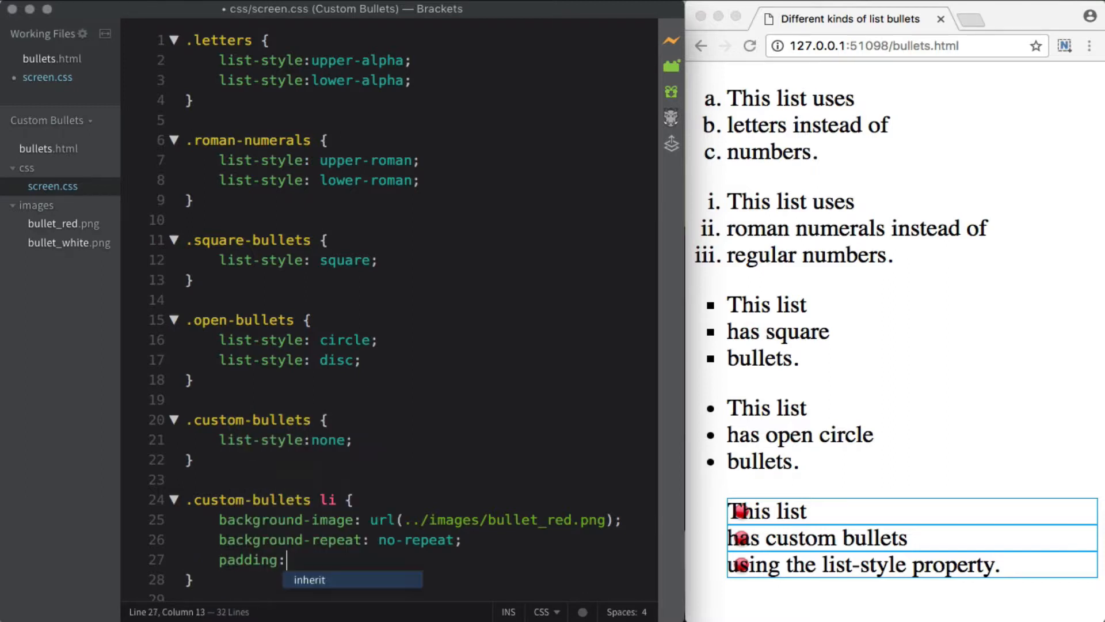
text(0)
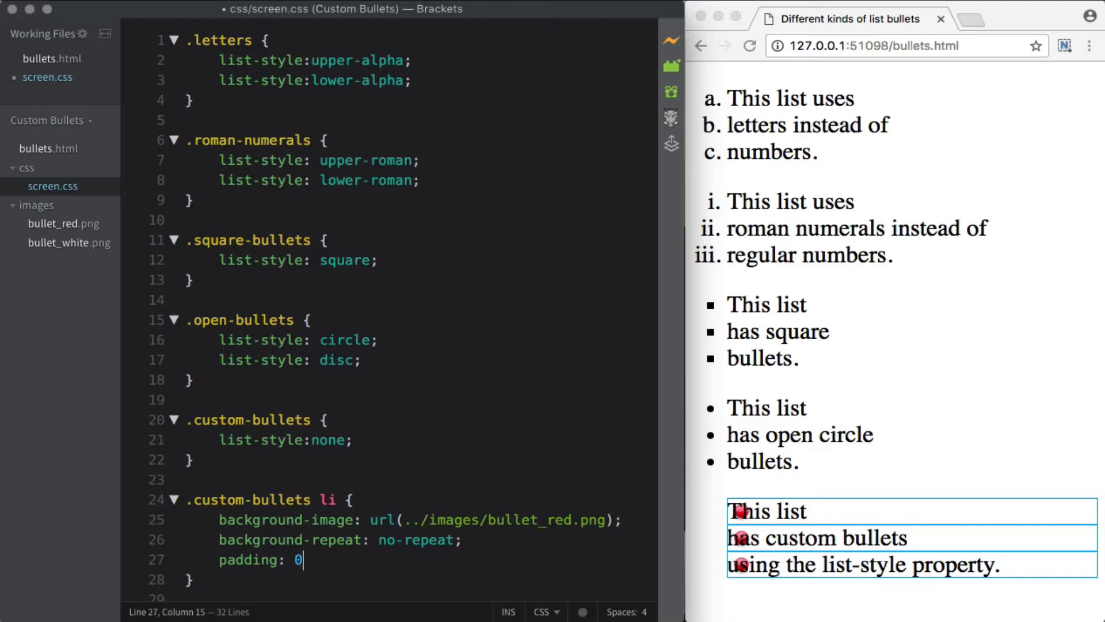
text(0 0)
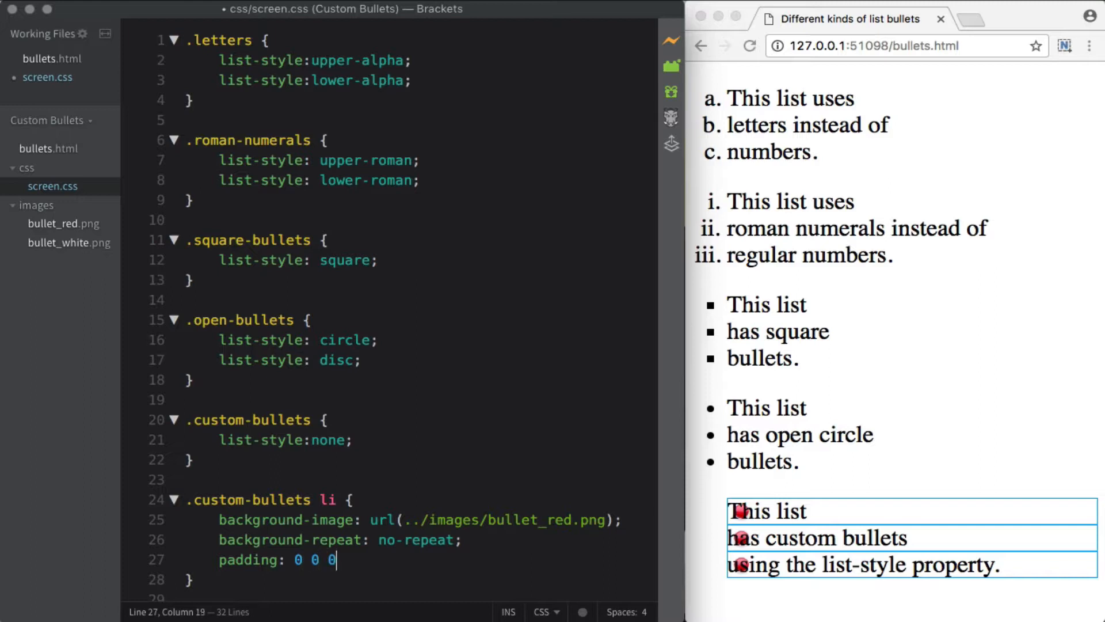
text(35)
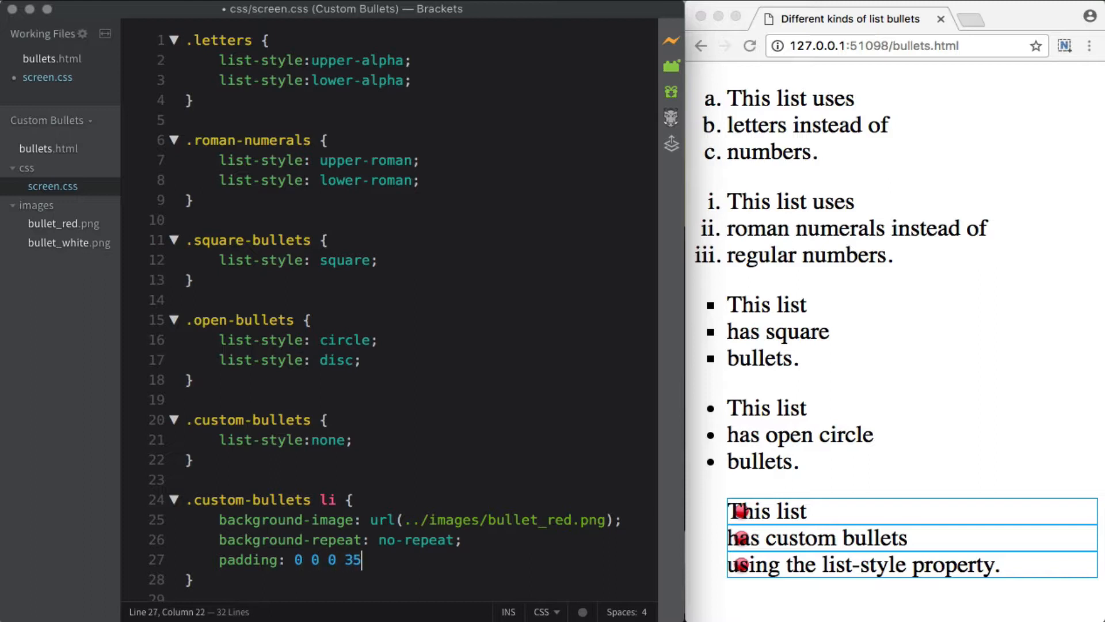
text(px;)
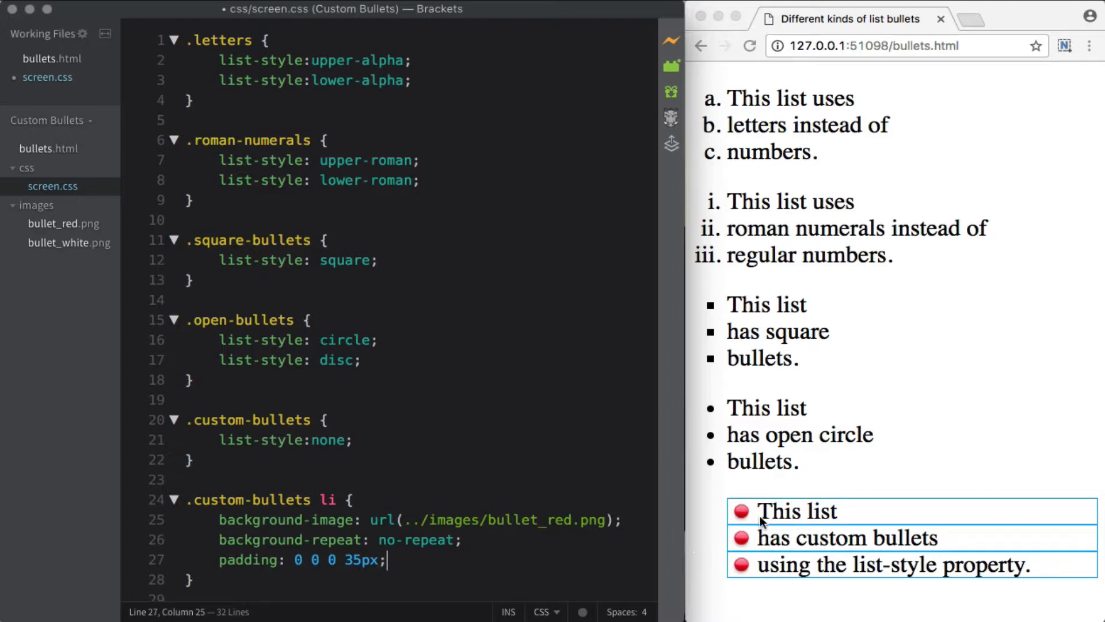
mouse_move(702, 474)
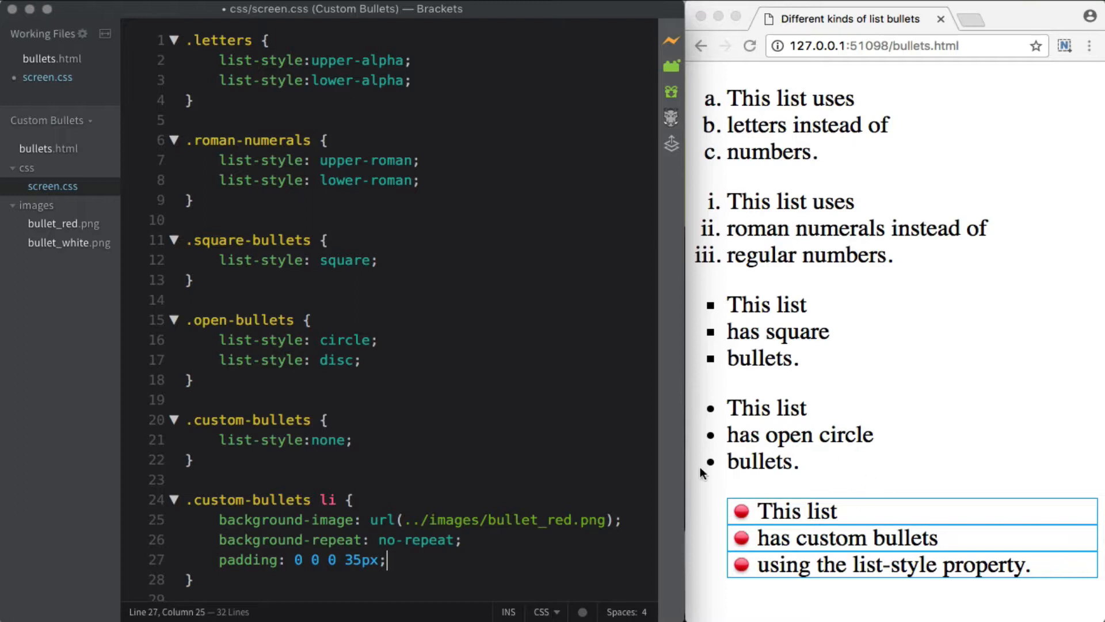
mouse_move(633, 508)
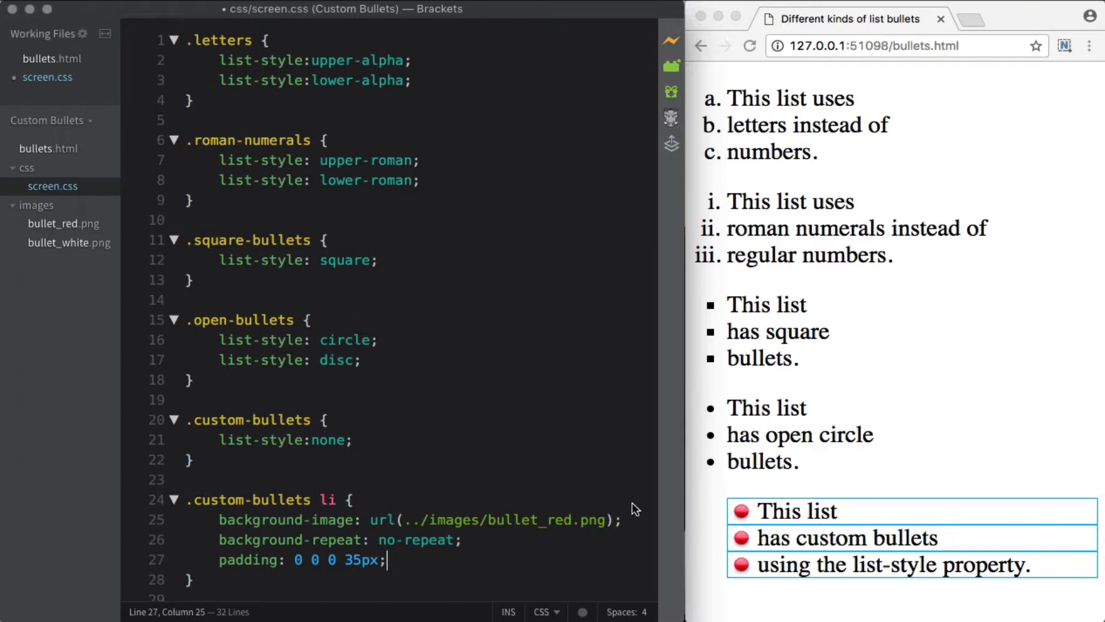
mouse_move(369, 438)
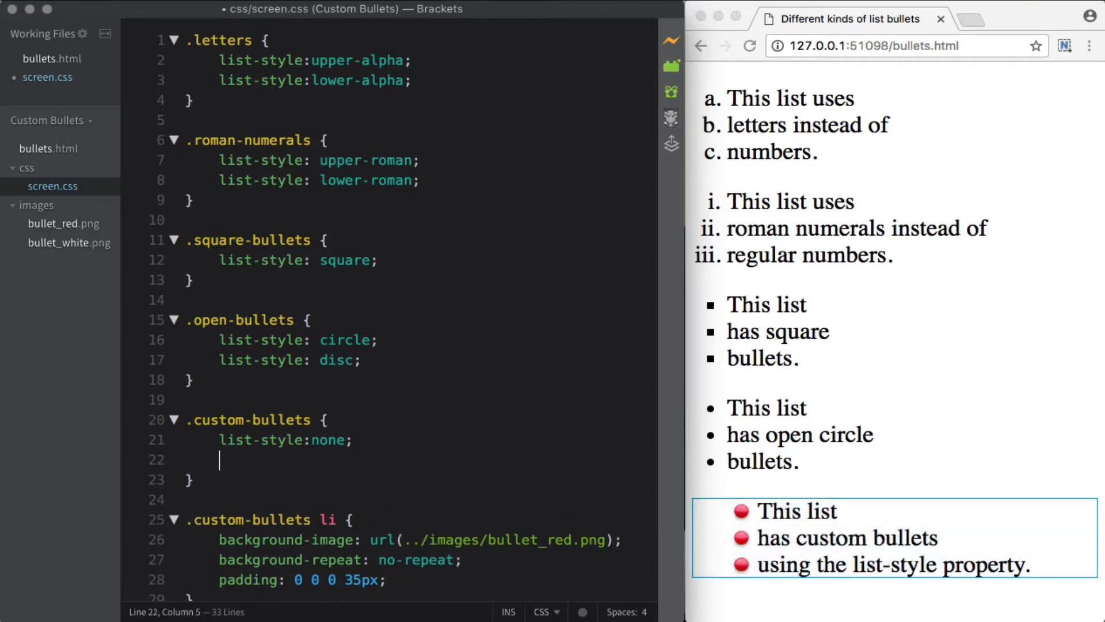
Set padding-left to 3px on .custom-bullets and scroll through the stylesheet to review.
text(padding-left:)
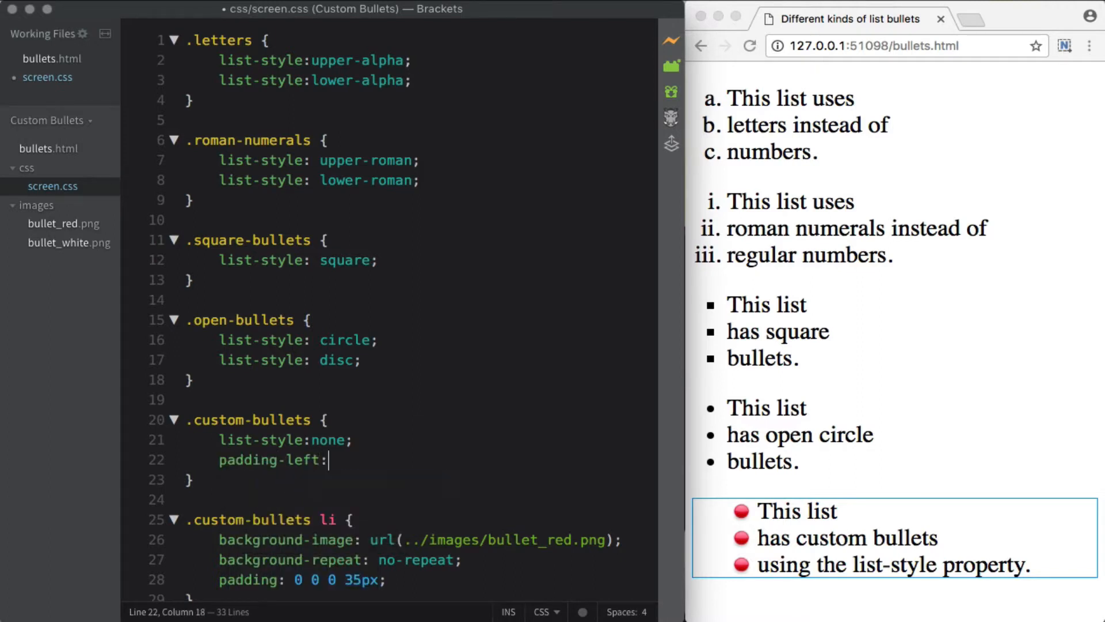
text(0;)
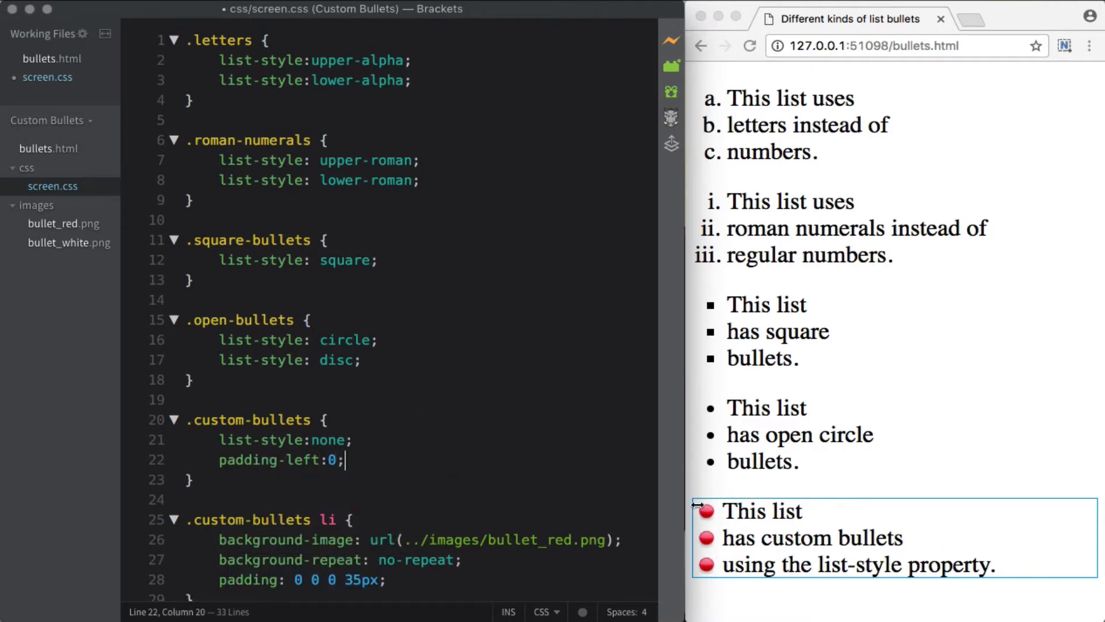
mouse_move(722, 596)
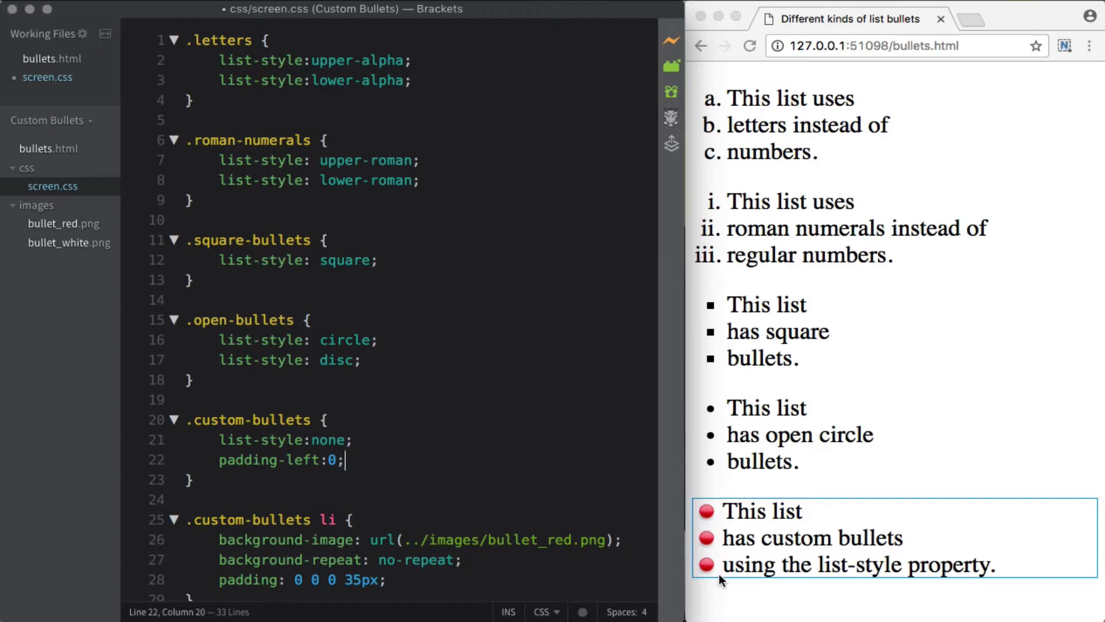
mouse_move(692, 243)
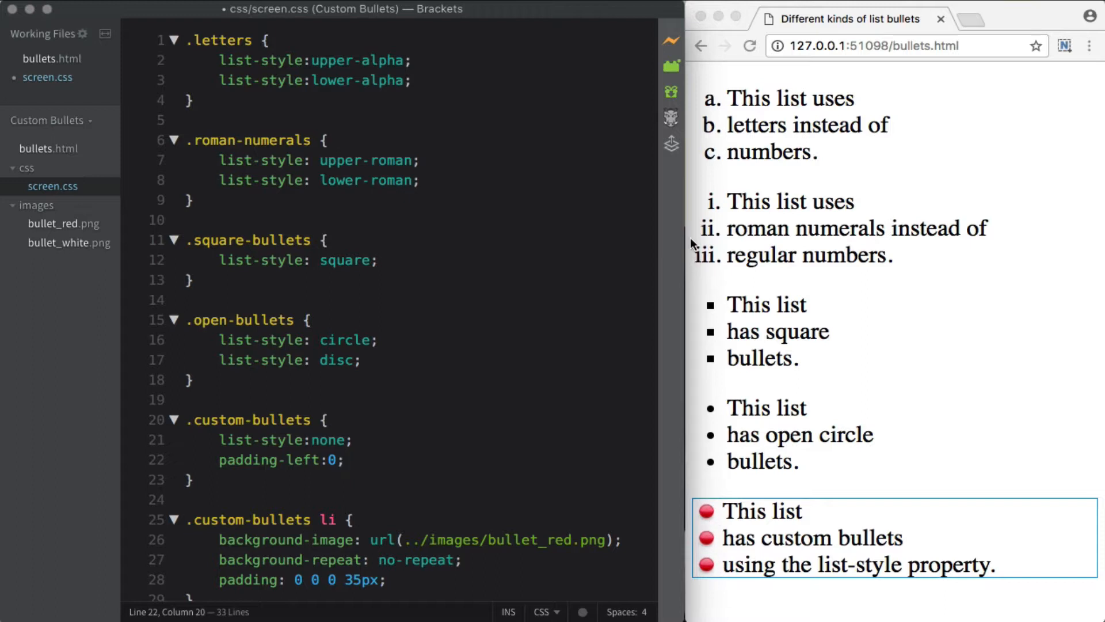
text(3px)
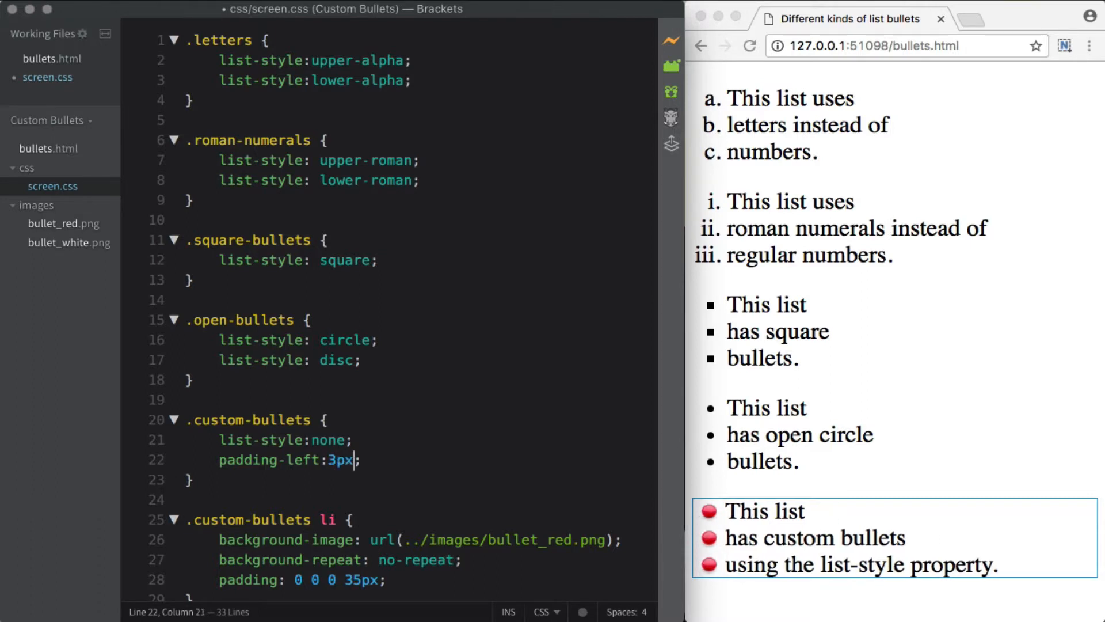
scroll(down, 3)
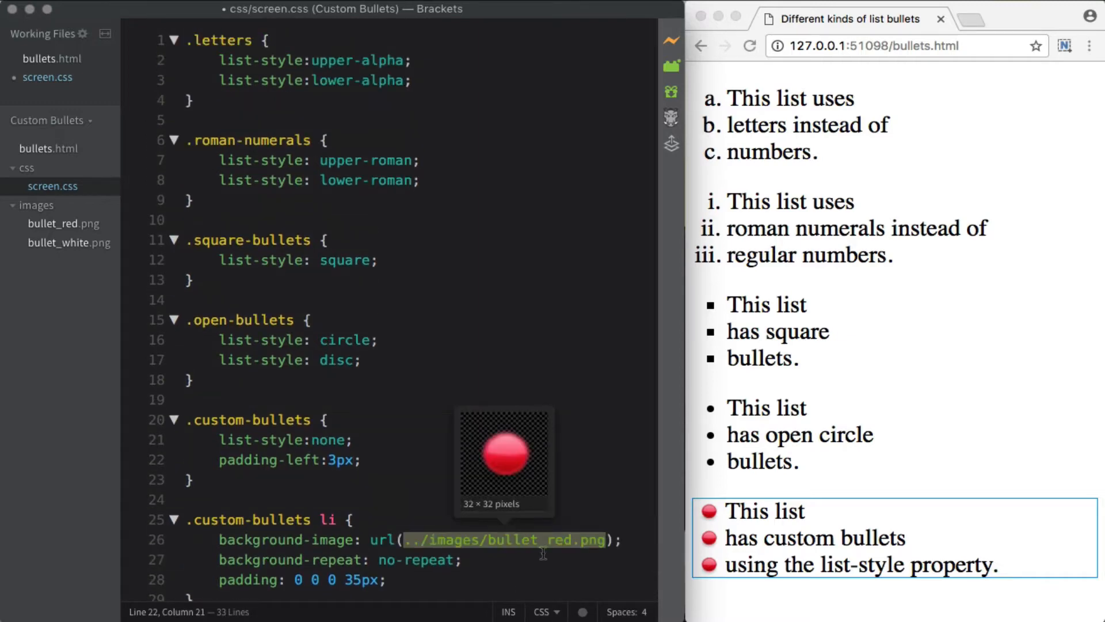
scroll(down, 3)
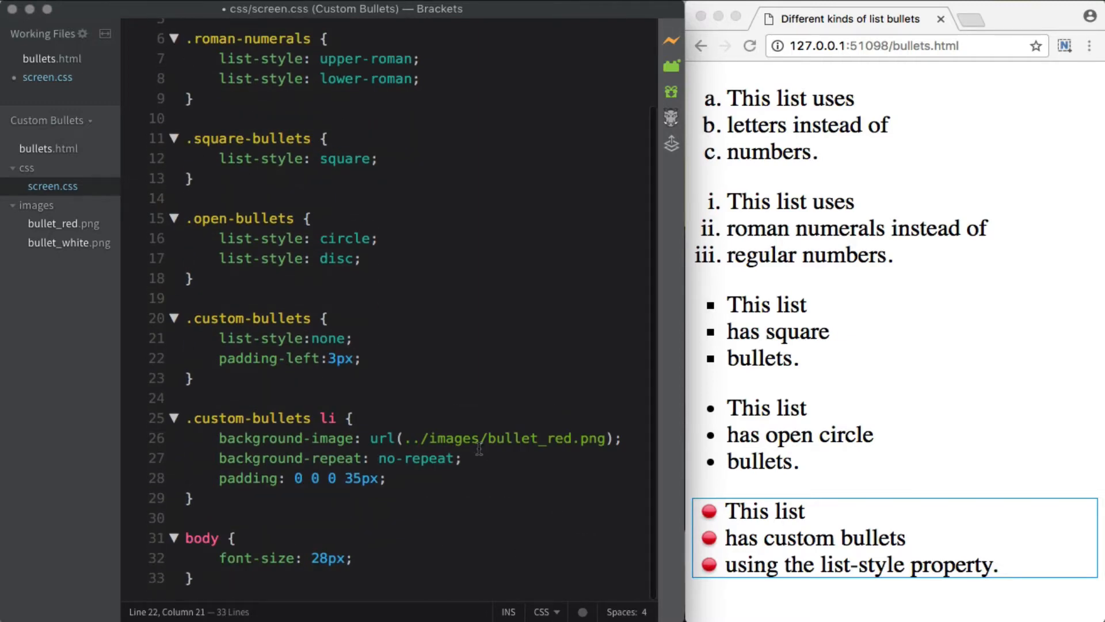
click(462, 459)
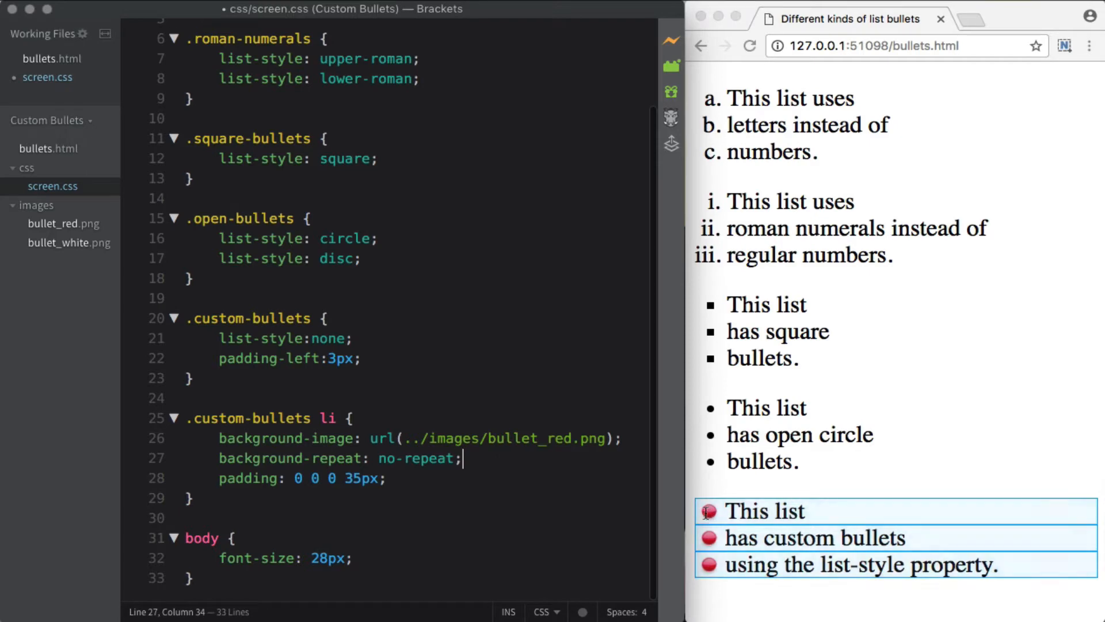